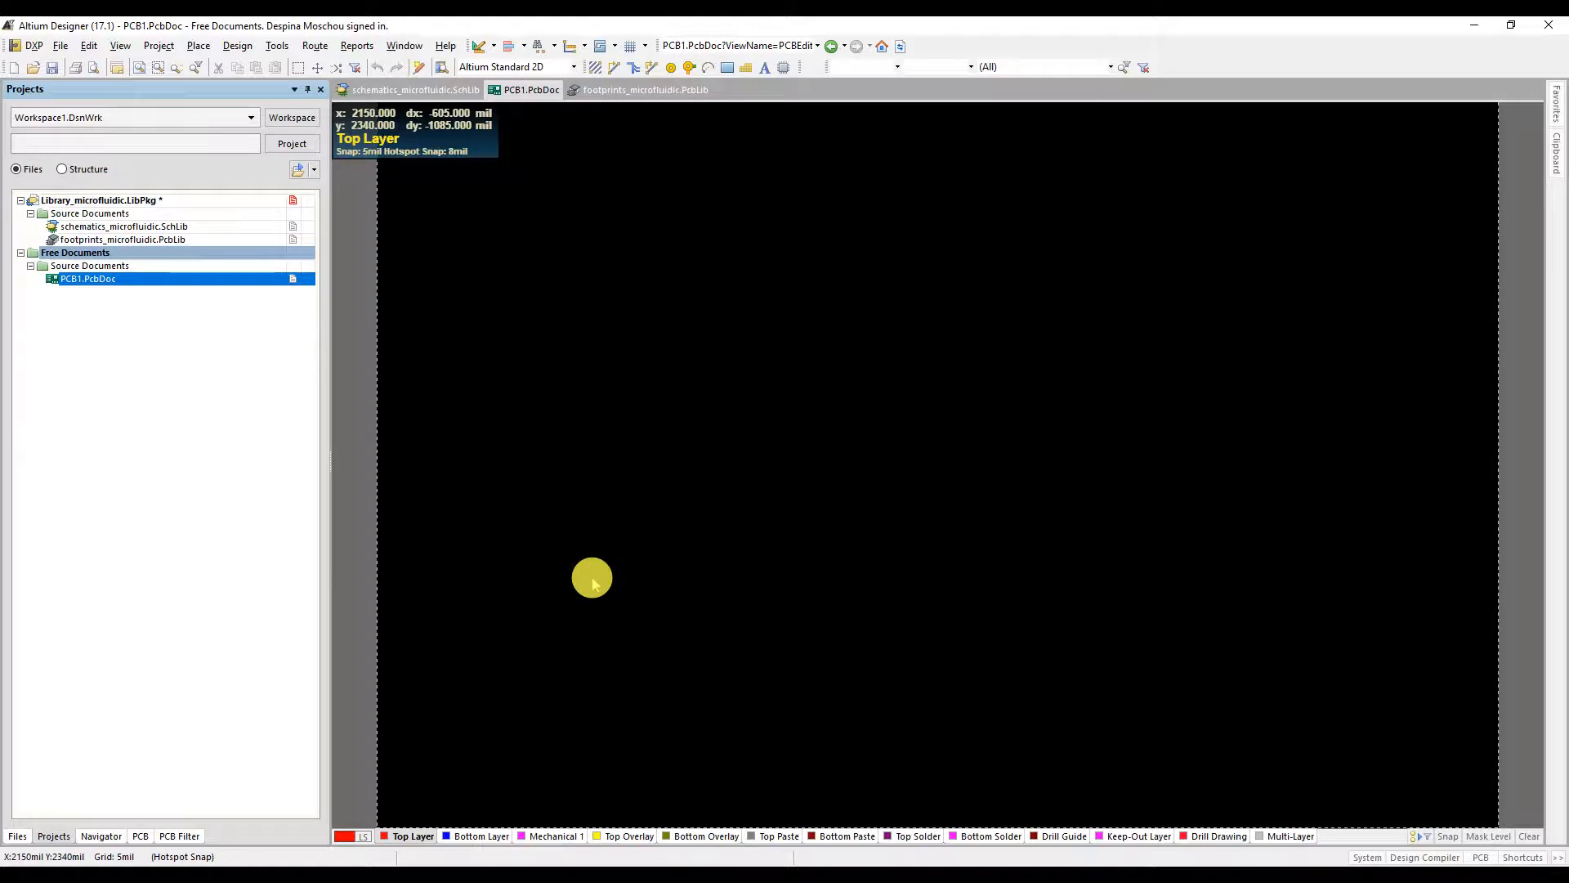
mouse_move(544, 449)
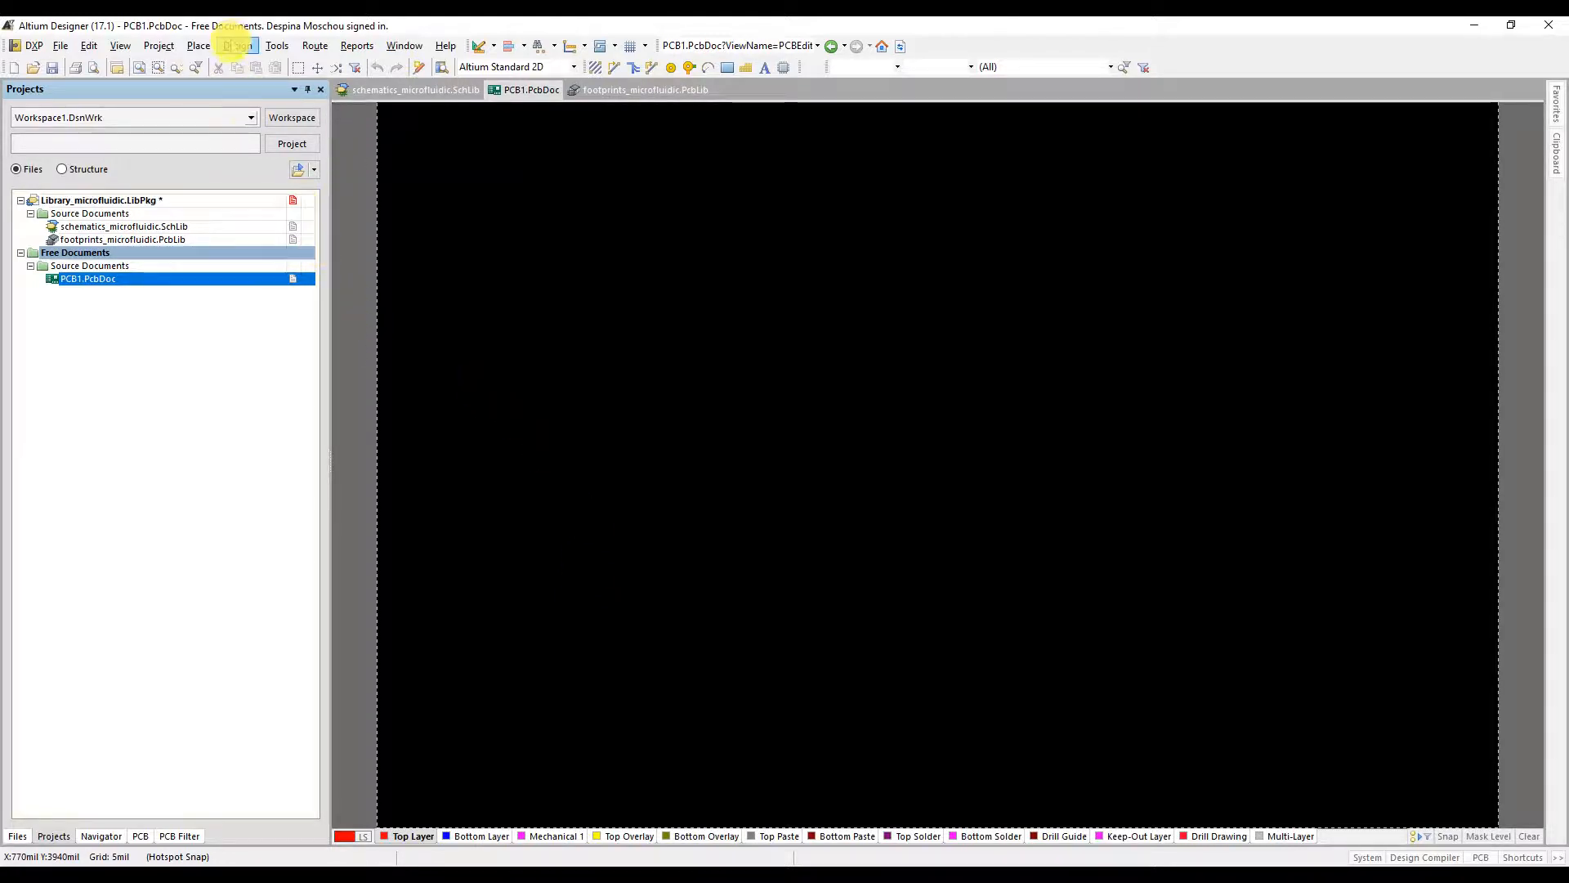
Step: Open the Design menu for the blank PCB document
click(237, 46)
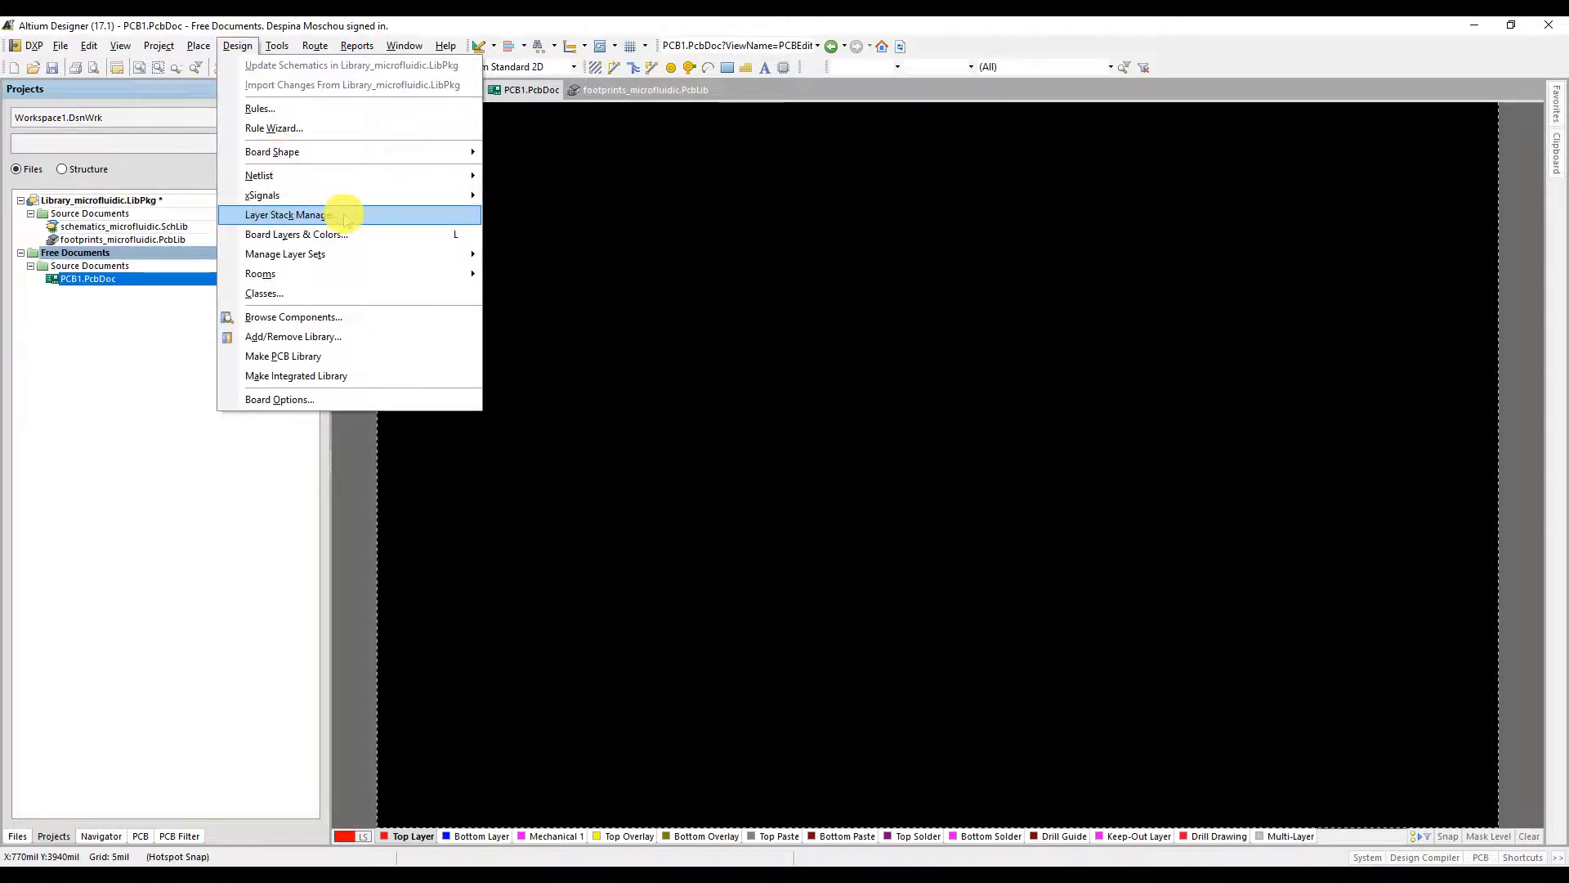
Step: Open the Layer Stack Manager and review the default two-layer stack with FR-4 dielectric
click(284, 214)
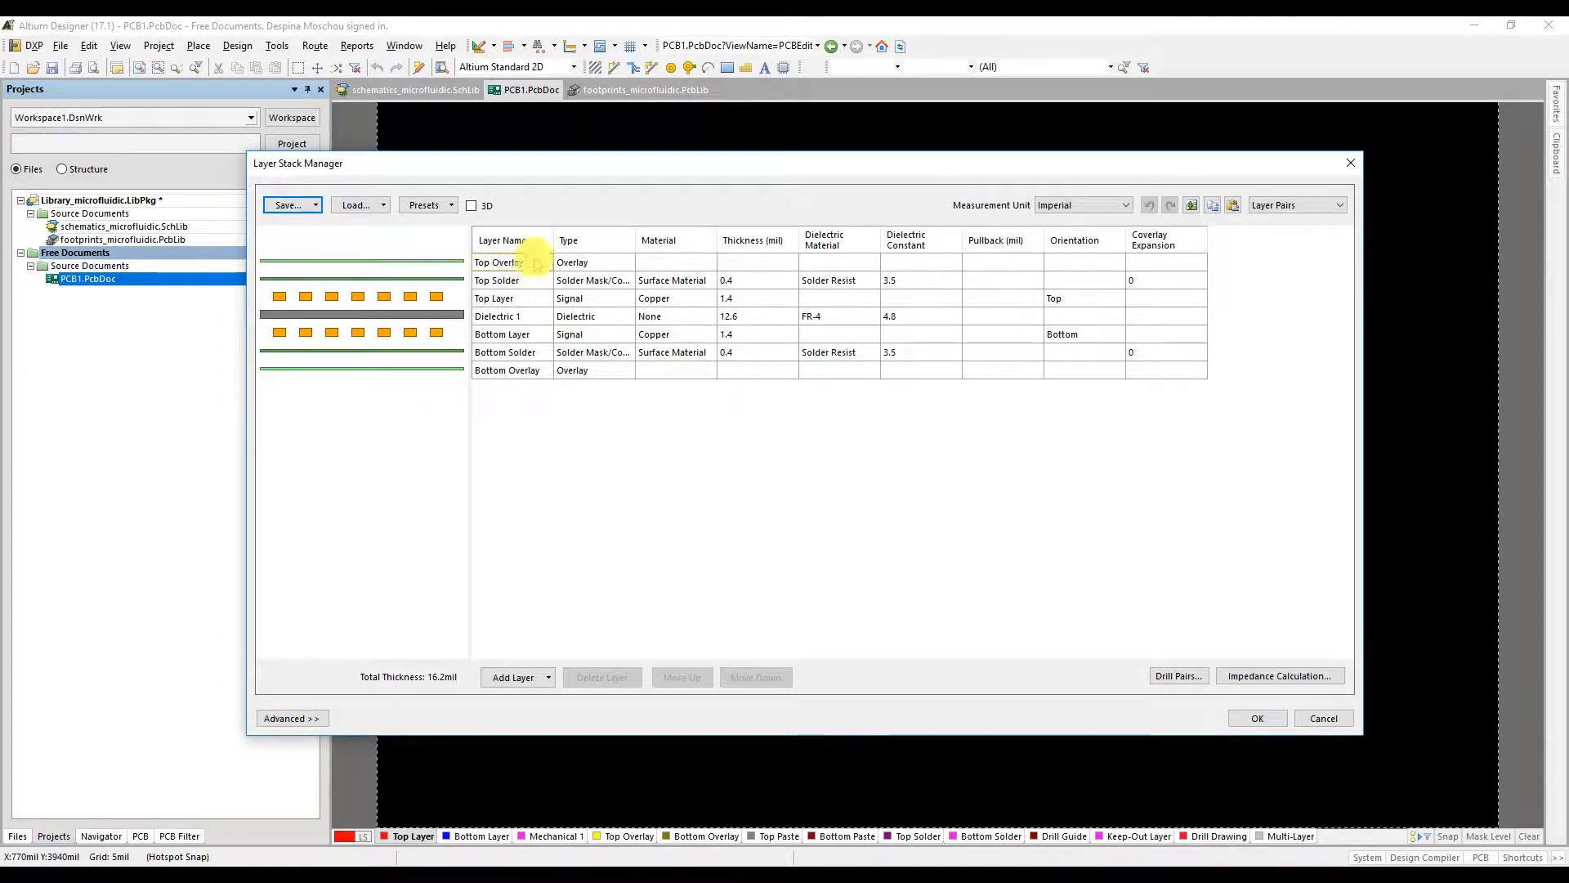
click(498, 262)
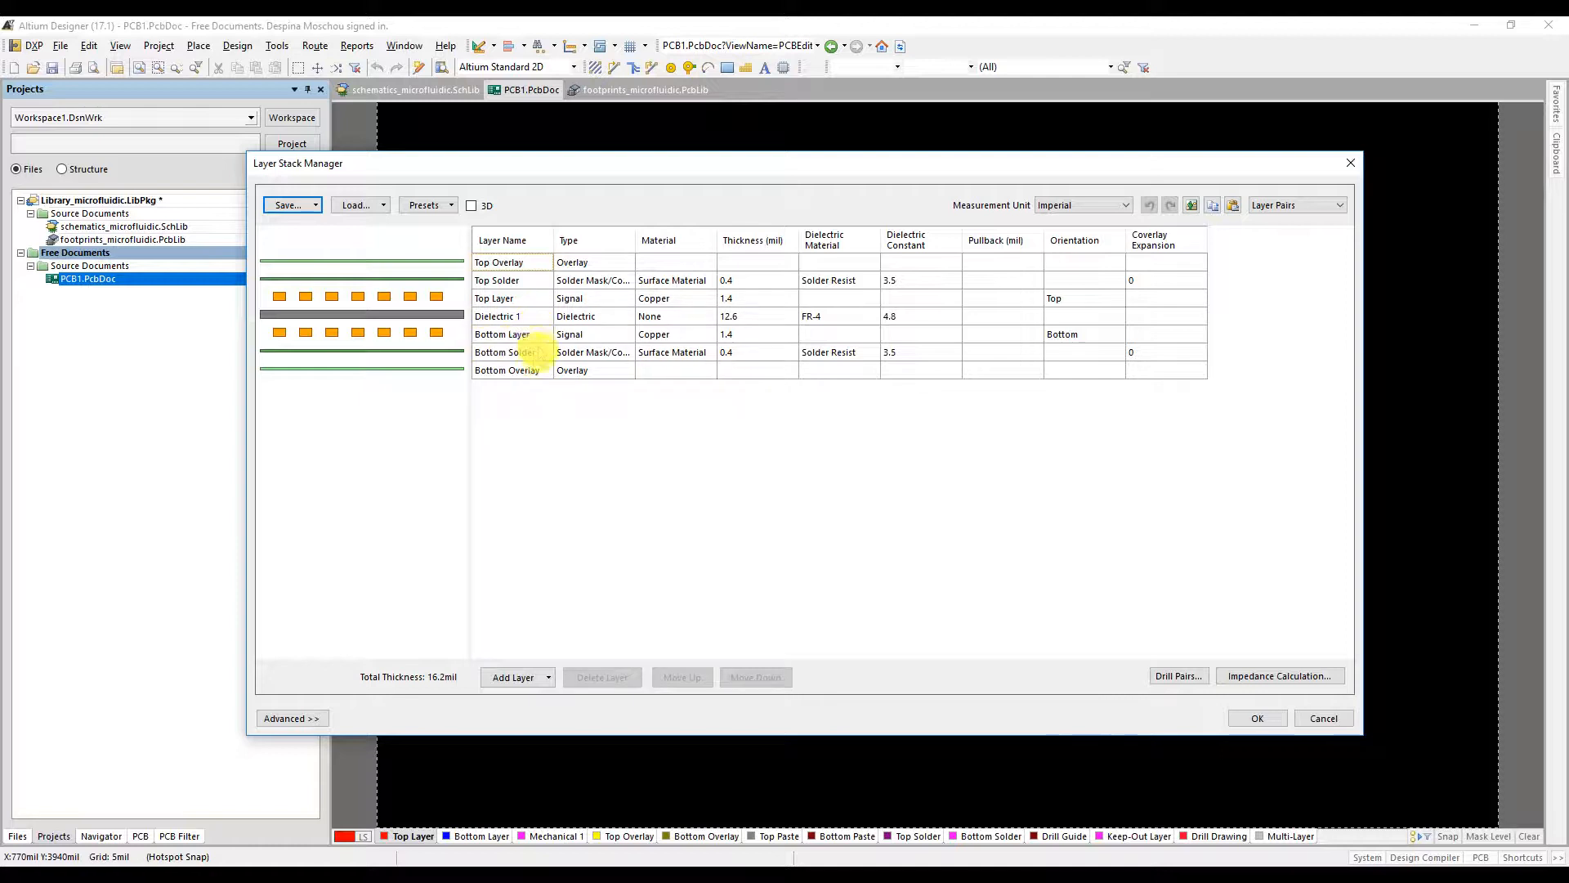
click(505, 370)
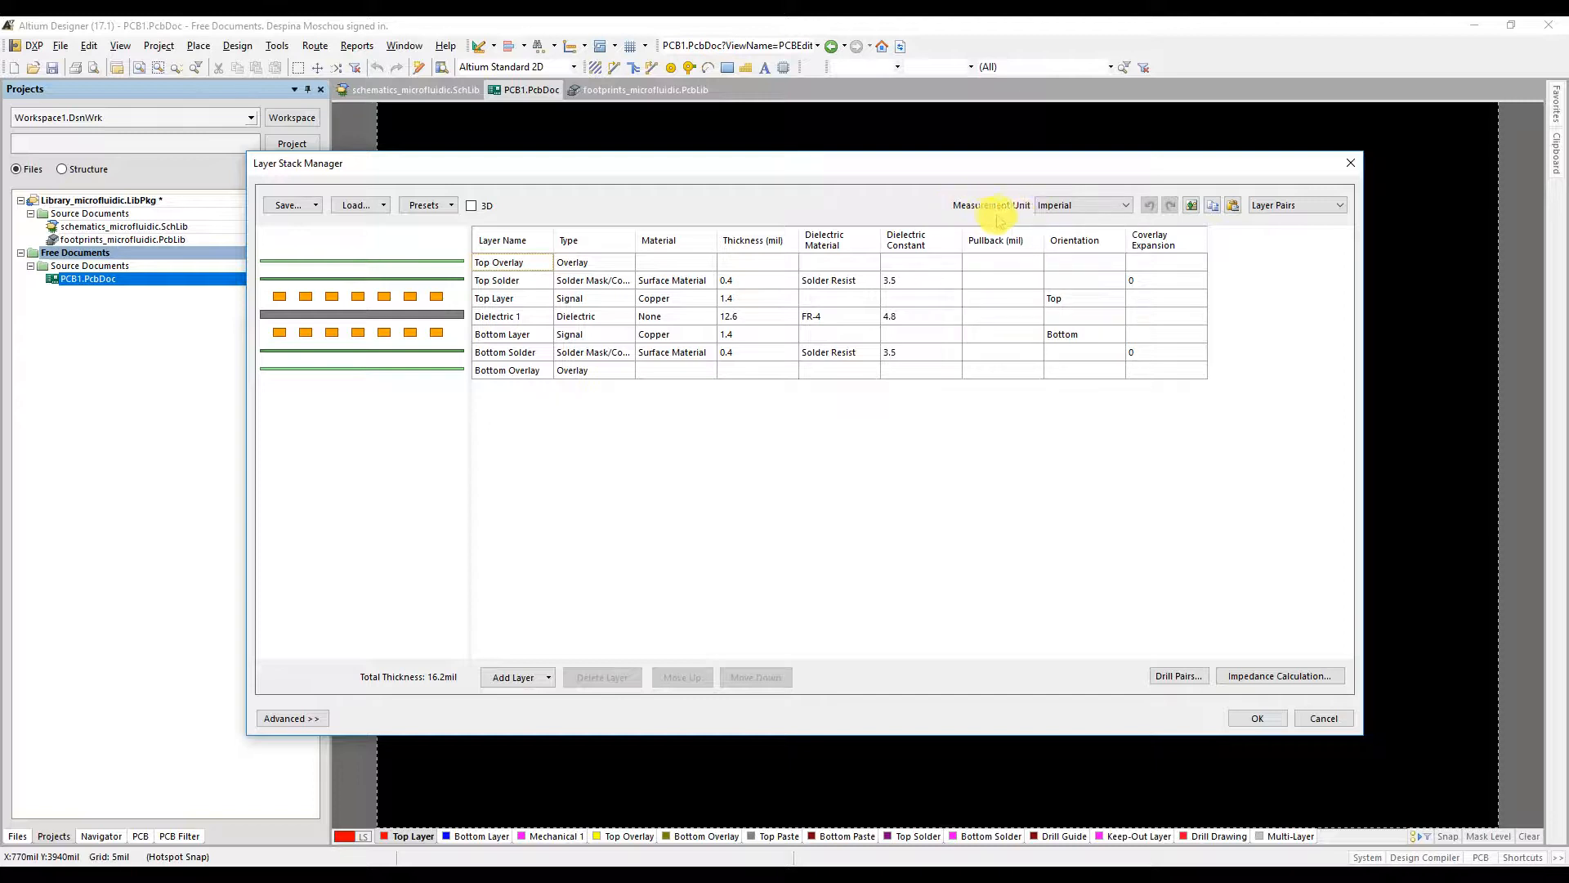
Step: Set Measurement Unit to Metric and stack style to Custom, confirming the rebuild prompt
click(1123, 205)
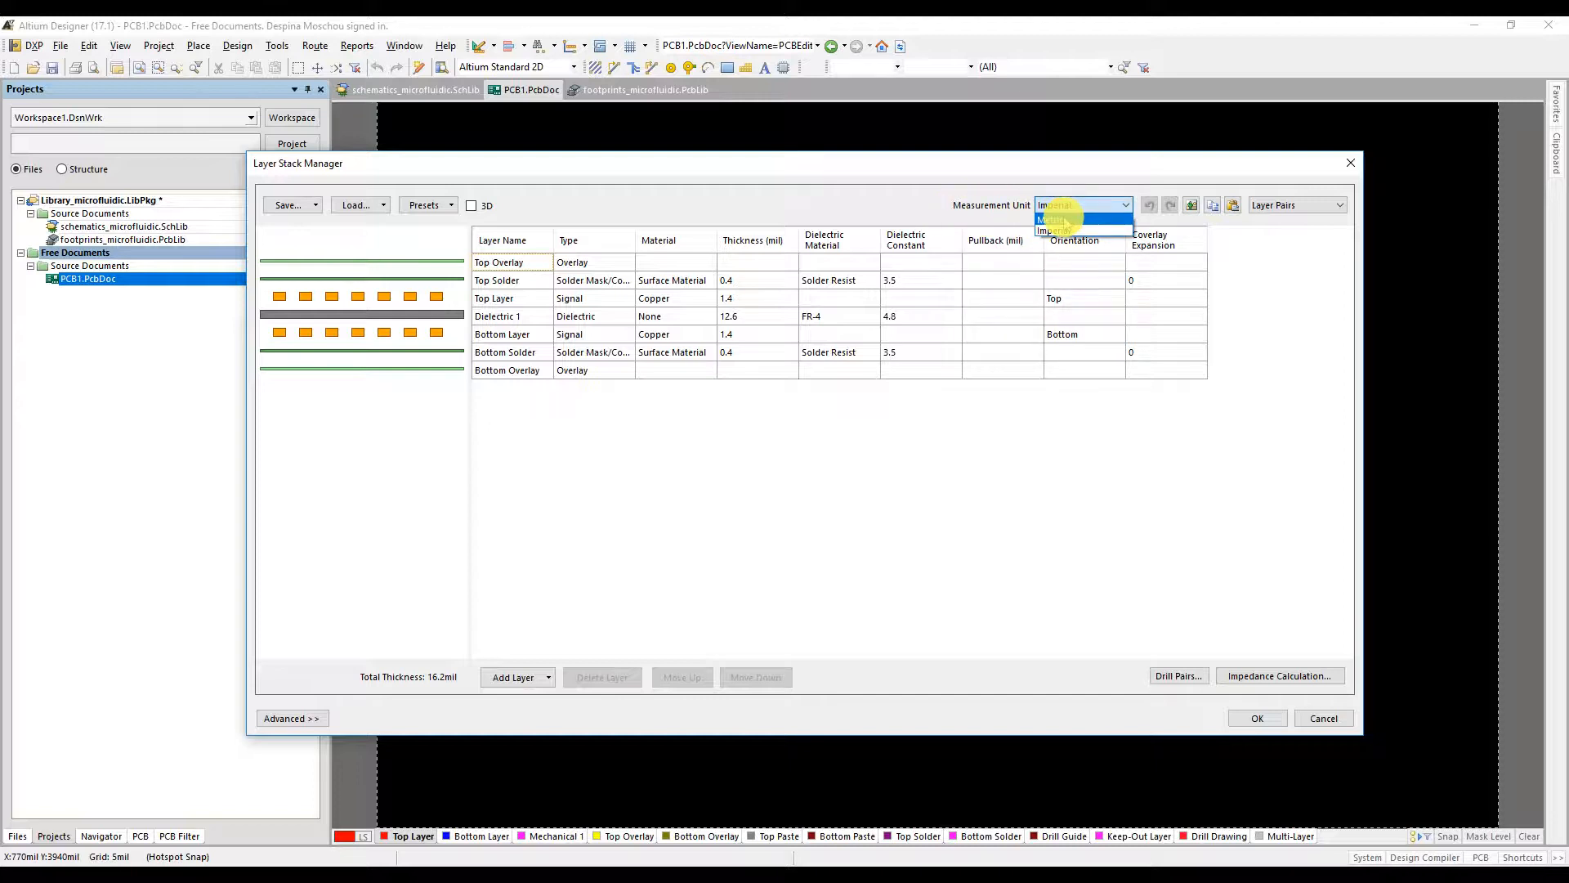
click(1056, 218)
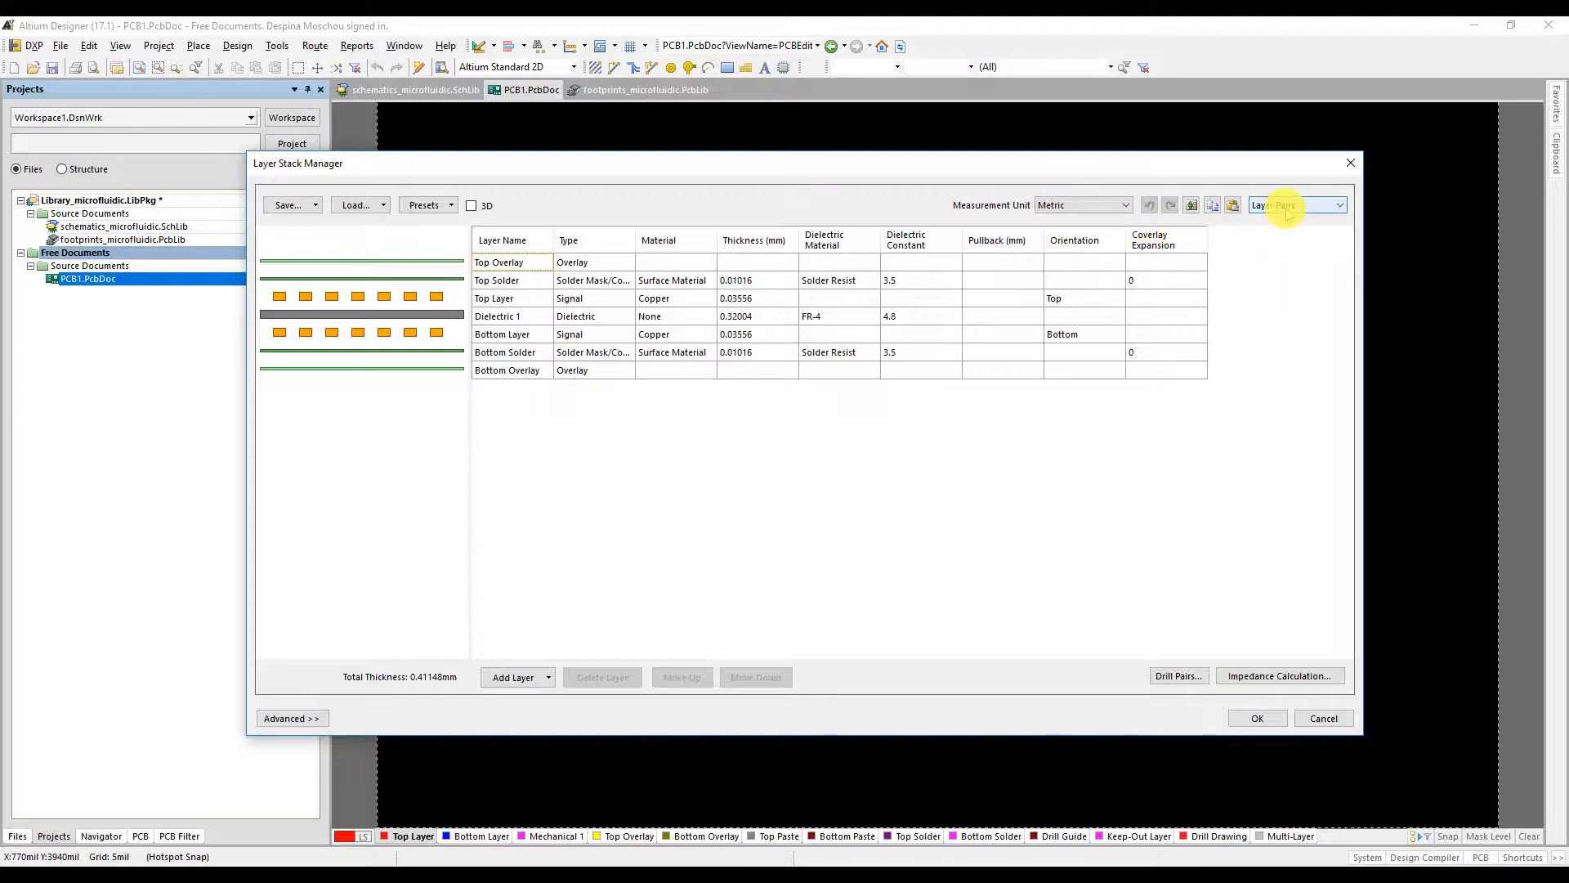
click(1296, 205)
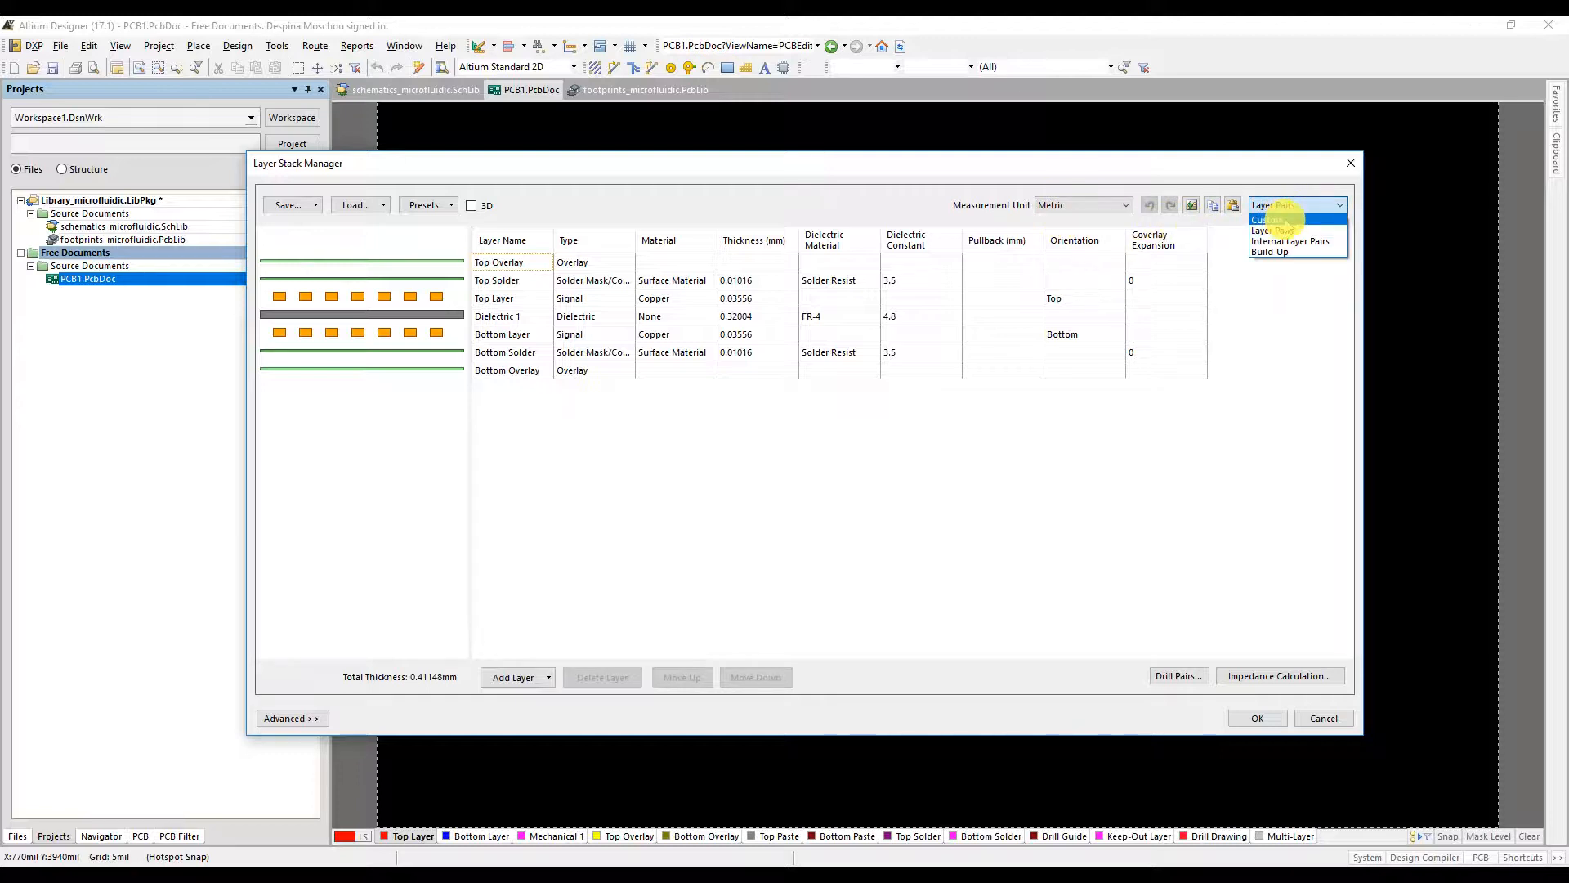
click(1267, 219)
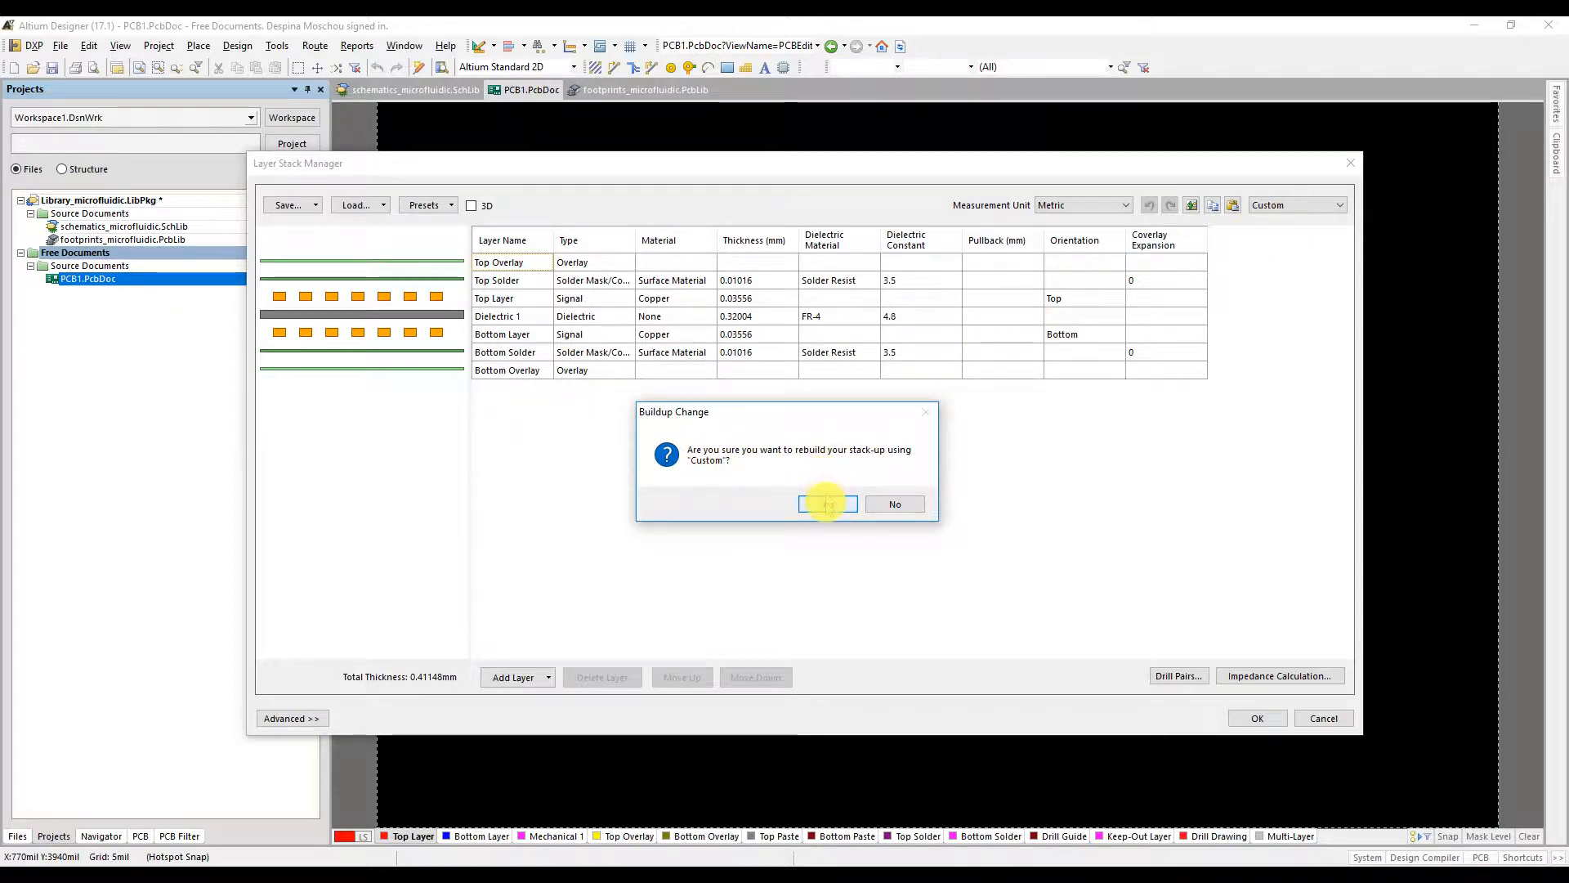
click(826, 503)
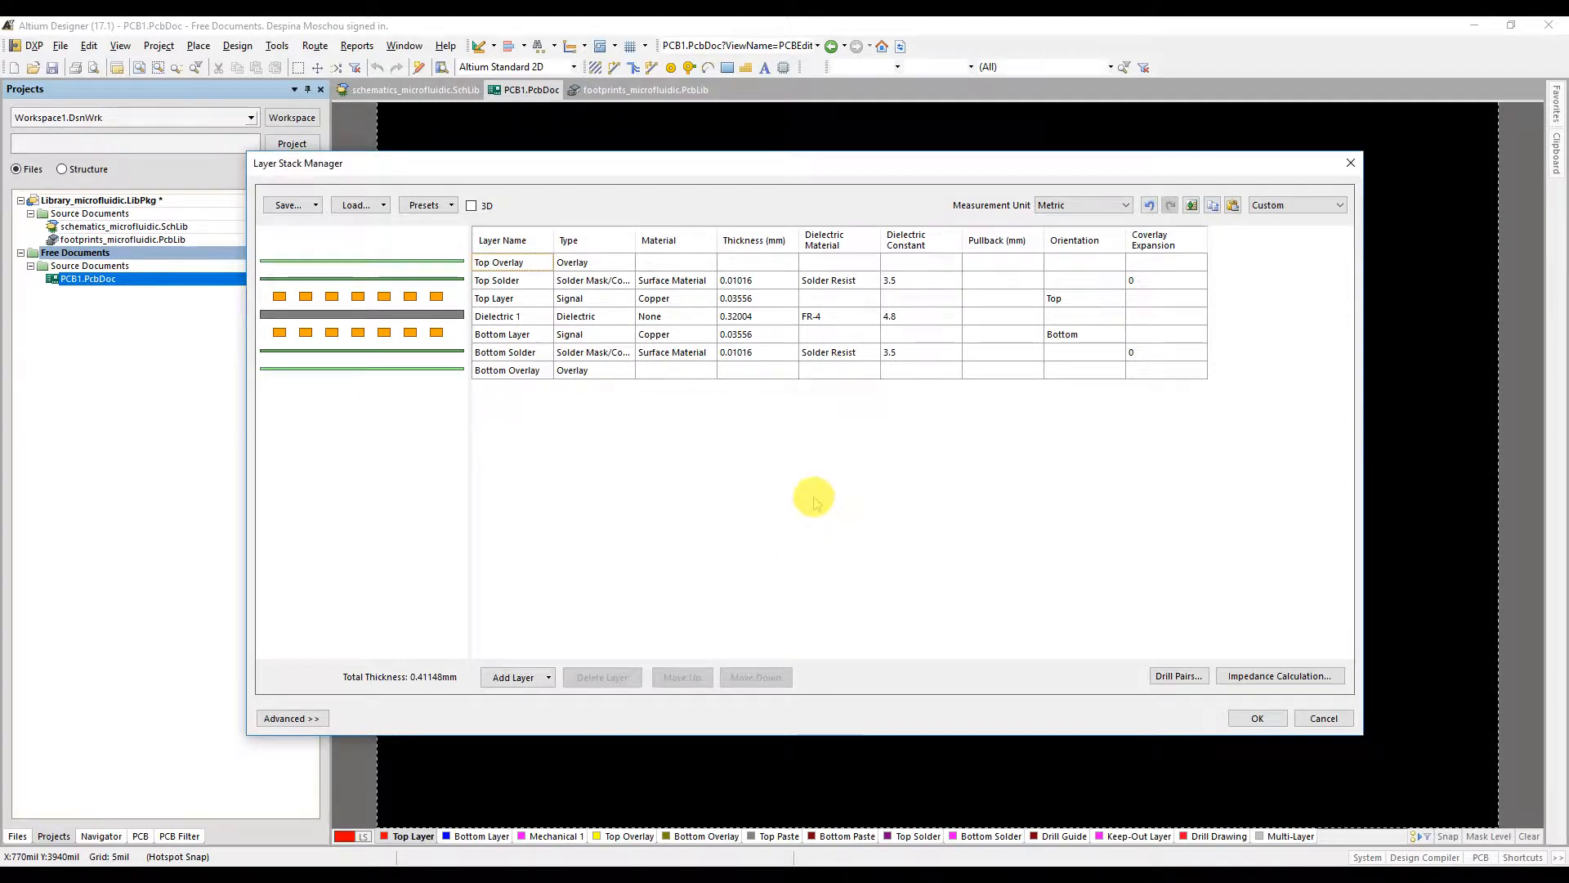
mouse_move(527, 403)
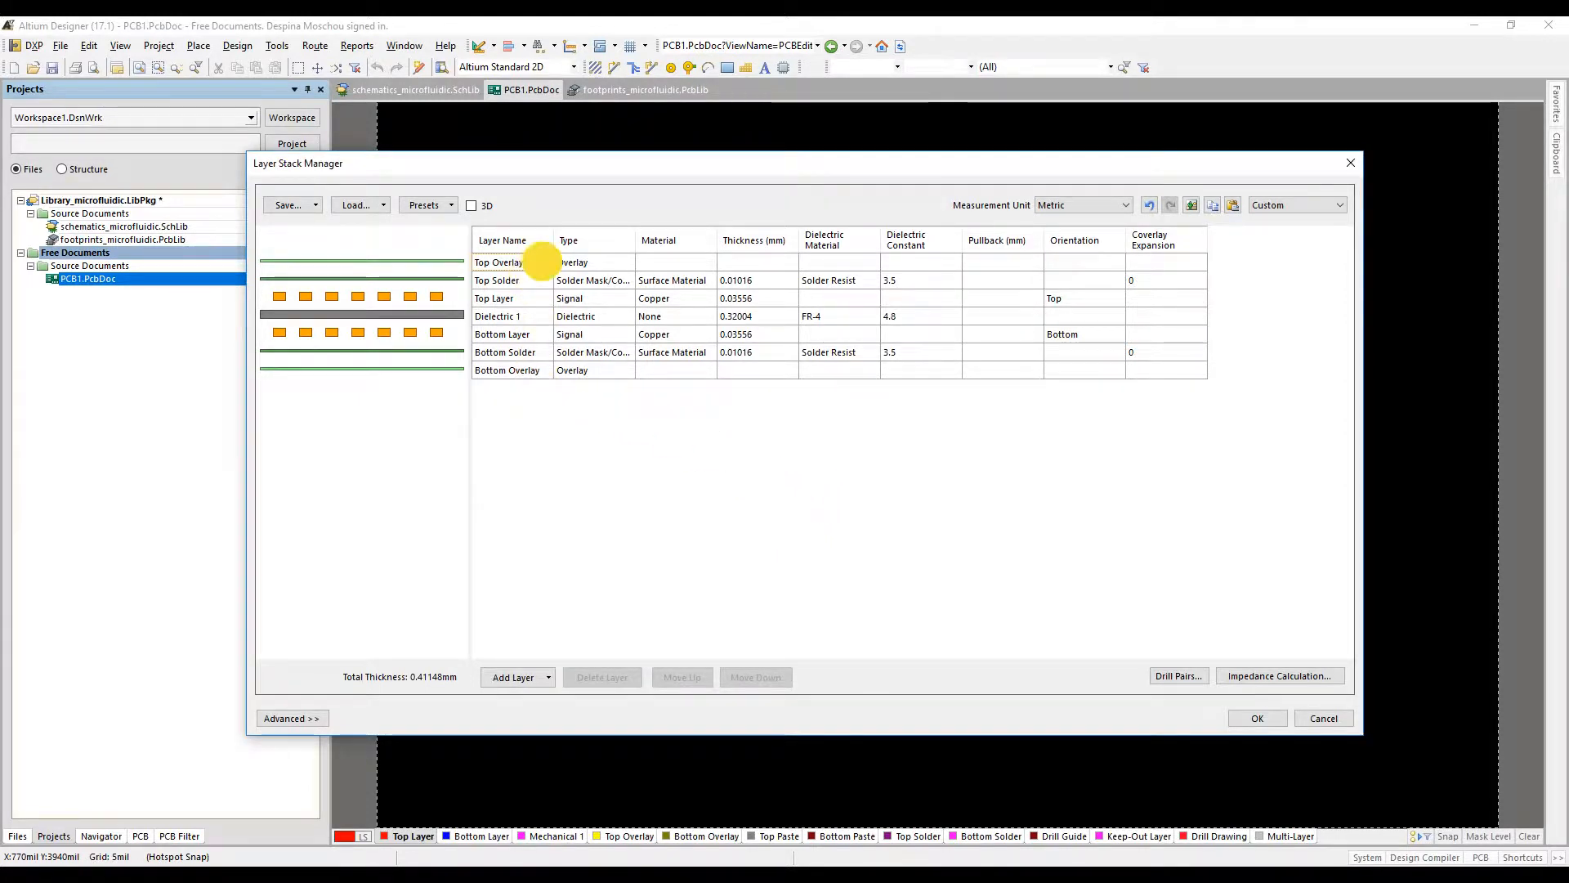
Step: Rename the top signal layer to Microfluidic
click(496, 280)
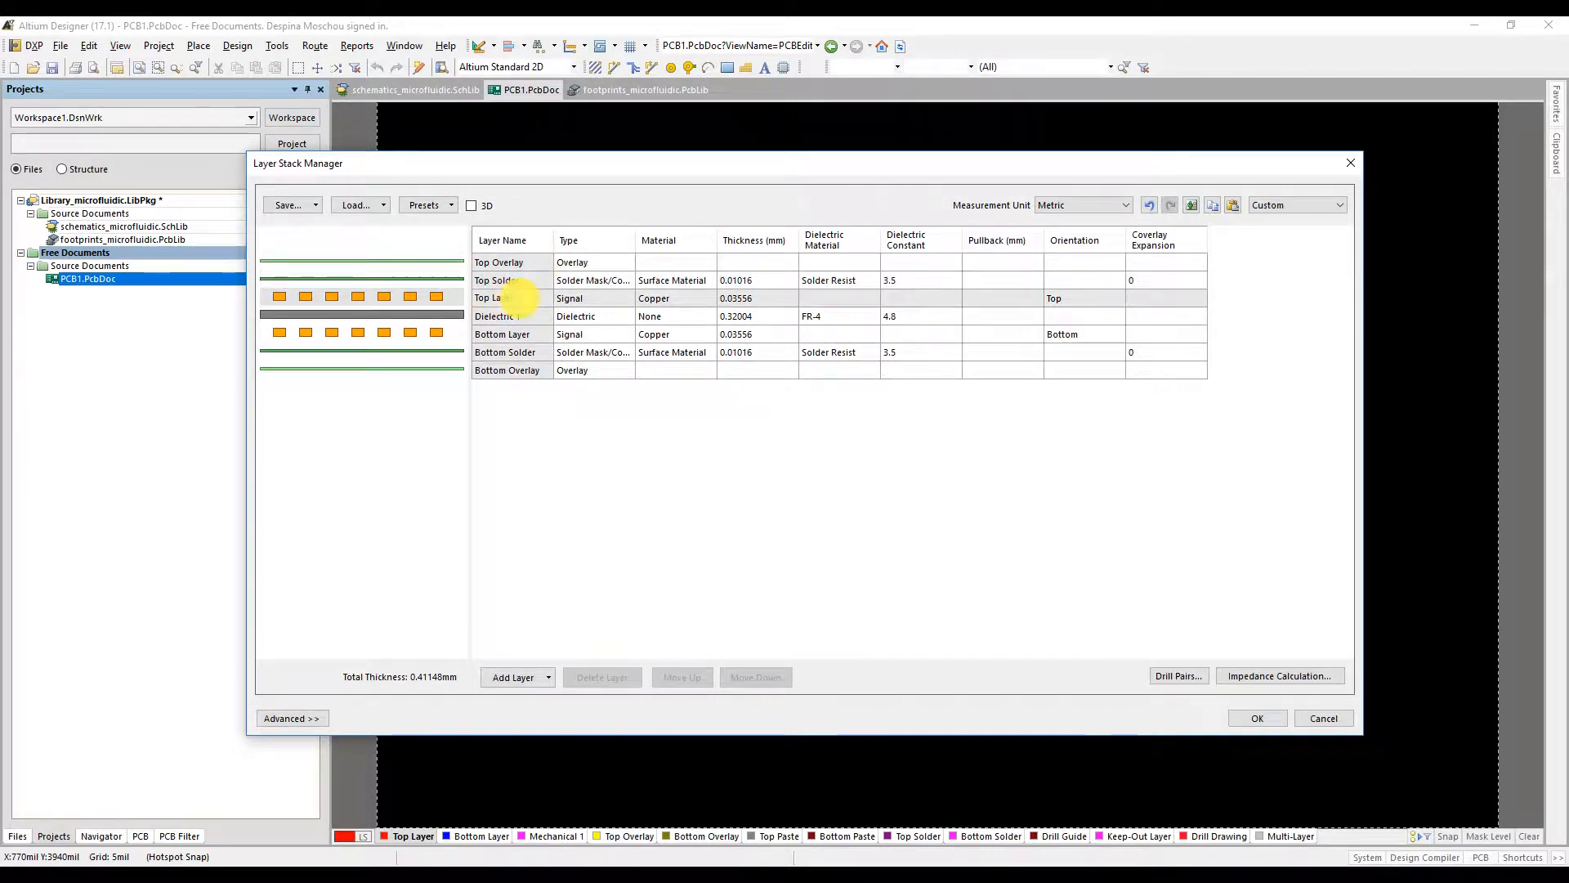
click(494, 297)
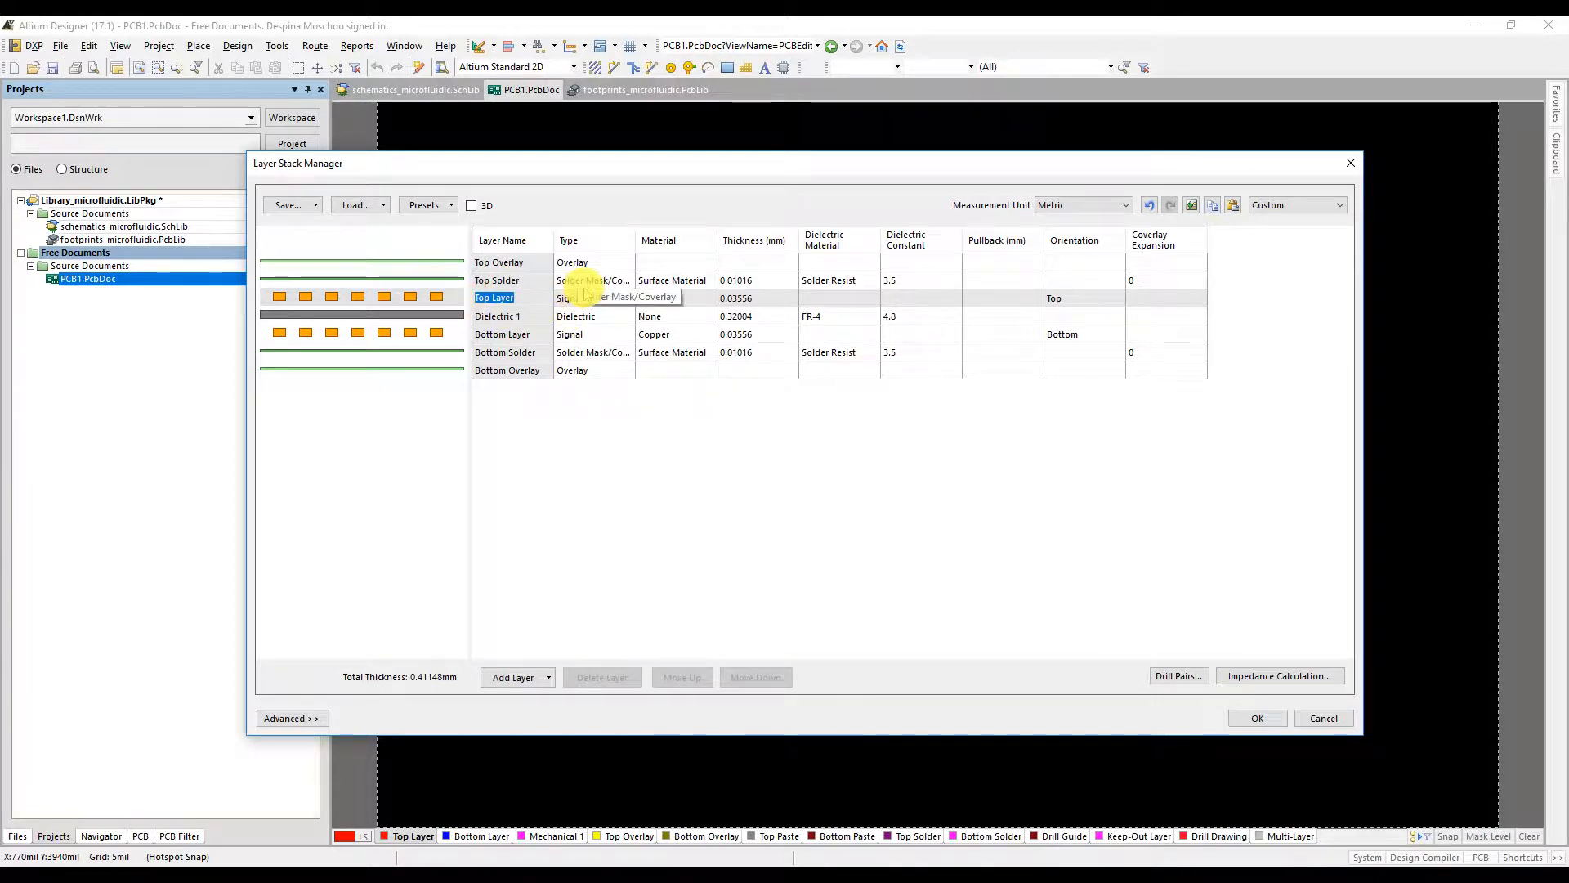
text(Microfluidic)
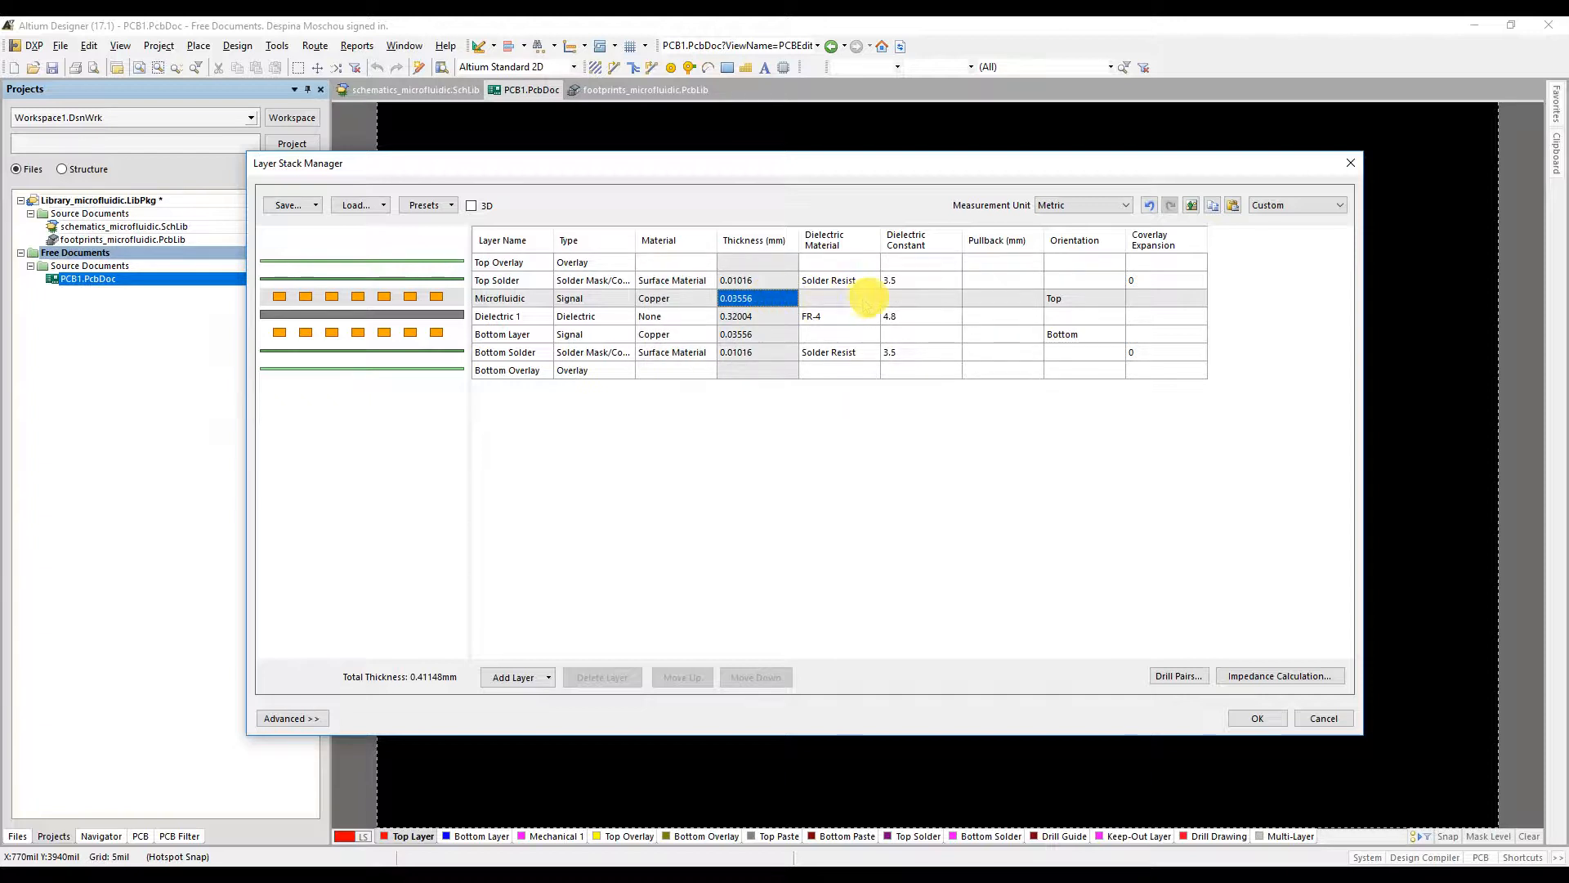
click(1000, 298)
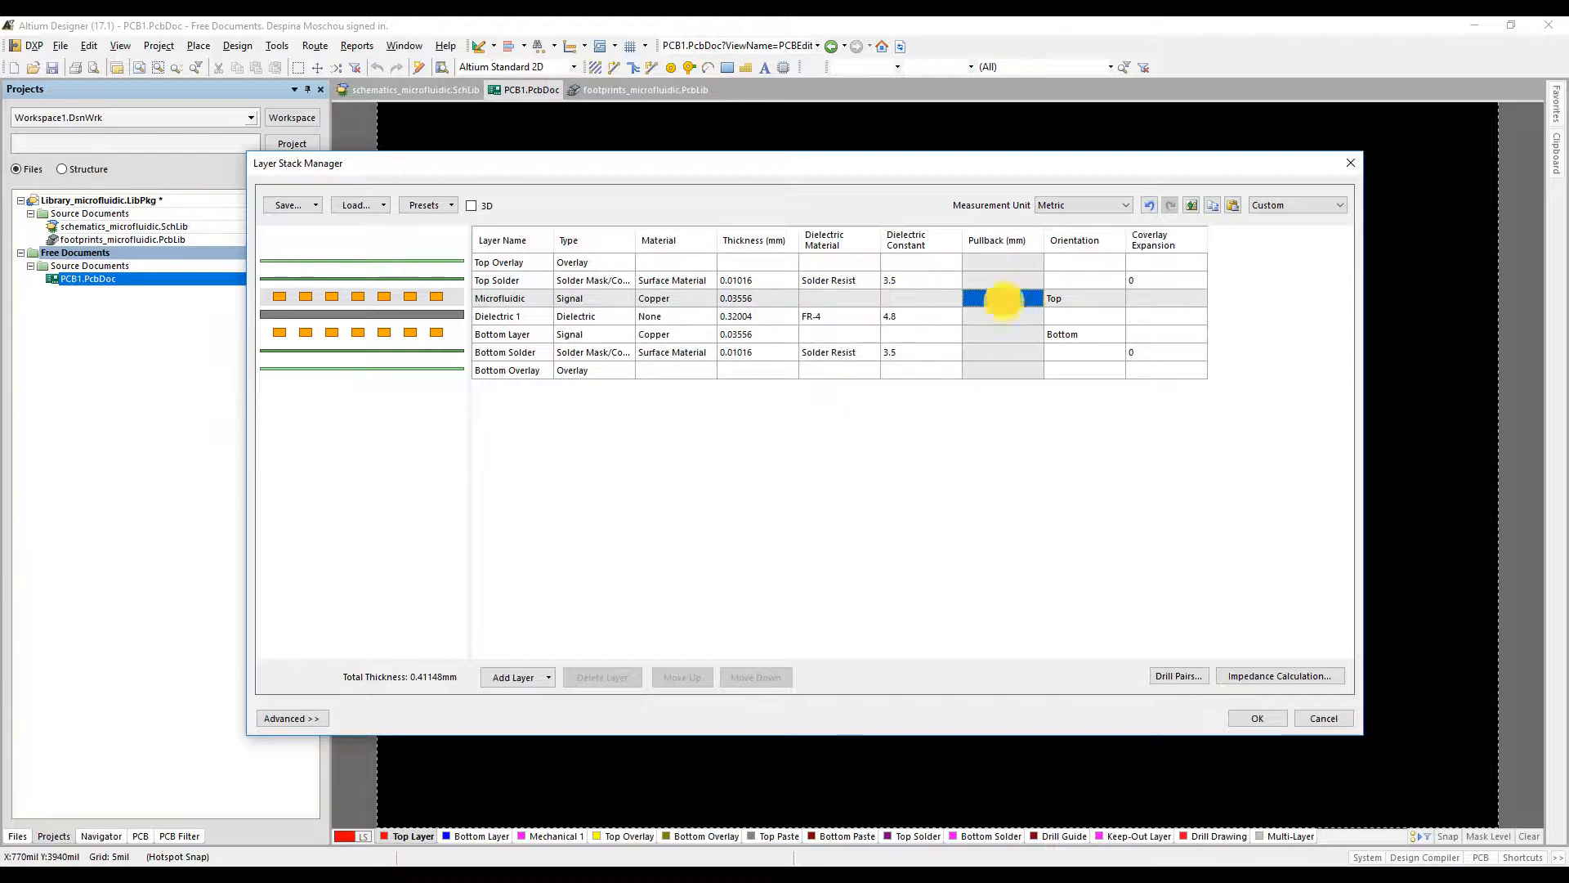
Step: Set Microfluidic's orientation to Not Allowed and select the FR-4 core and Bottom Layer rows
click(1082, 297)
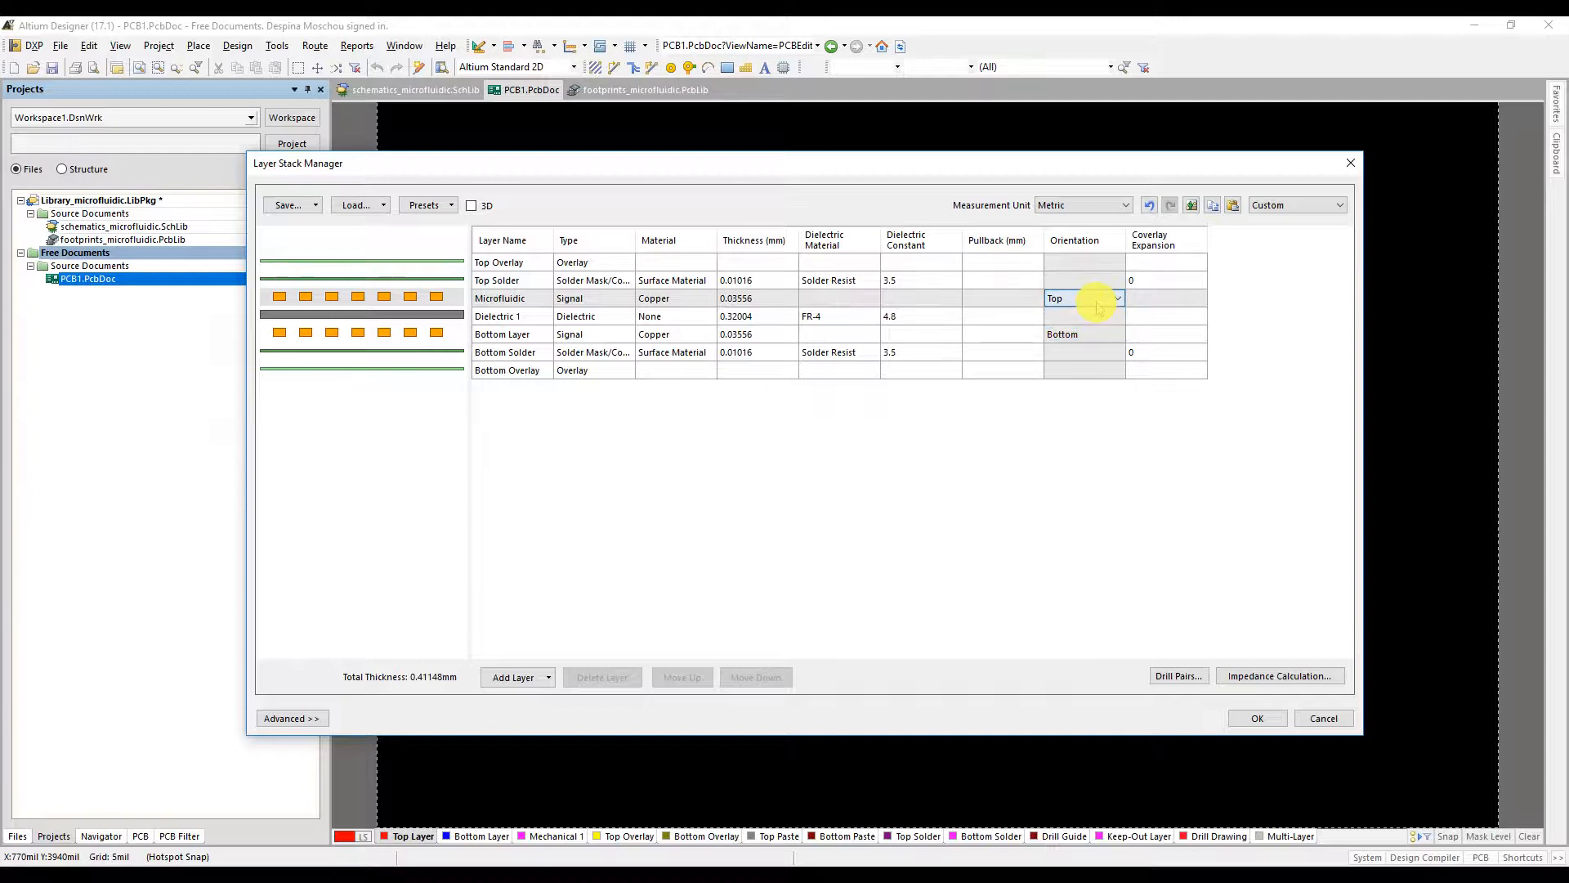
click(1071, 298)
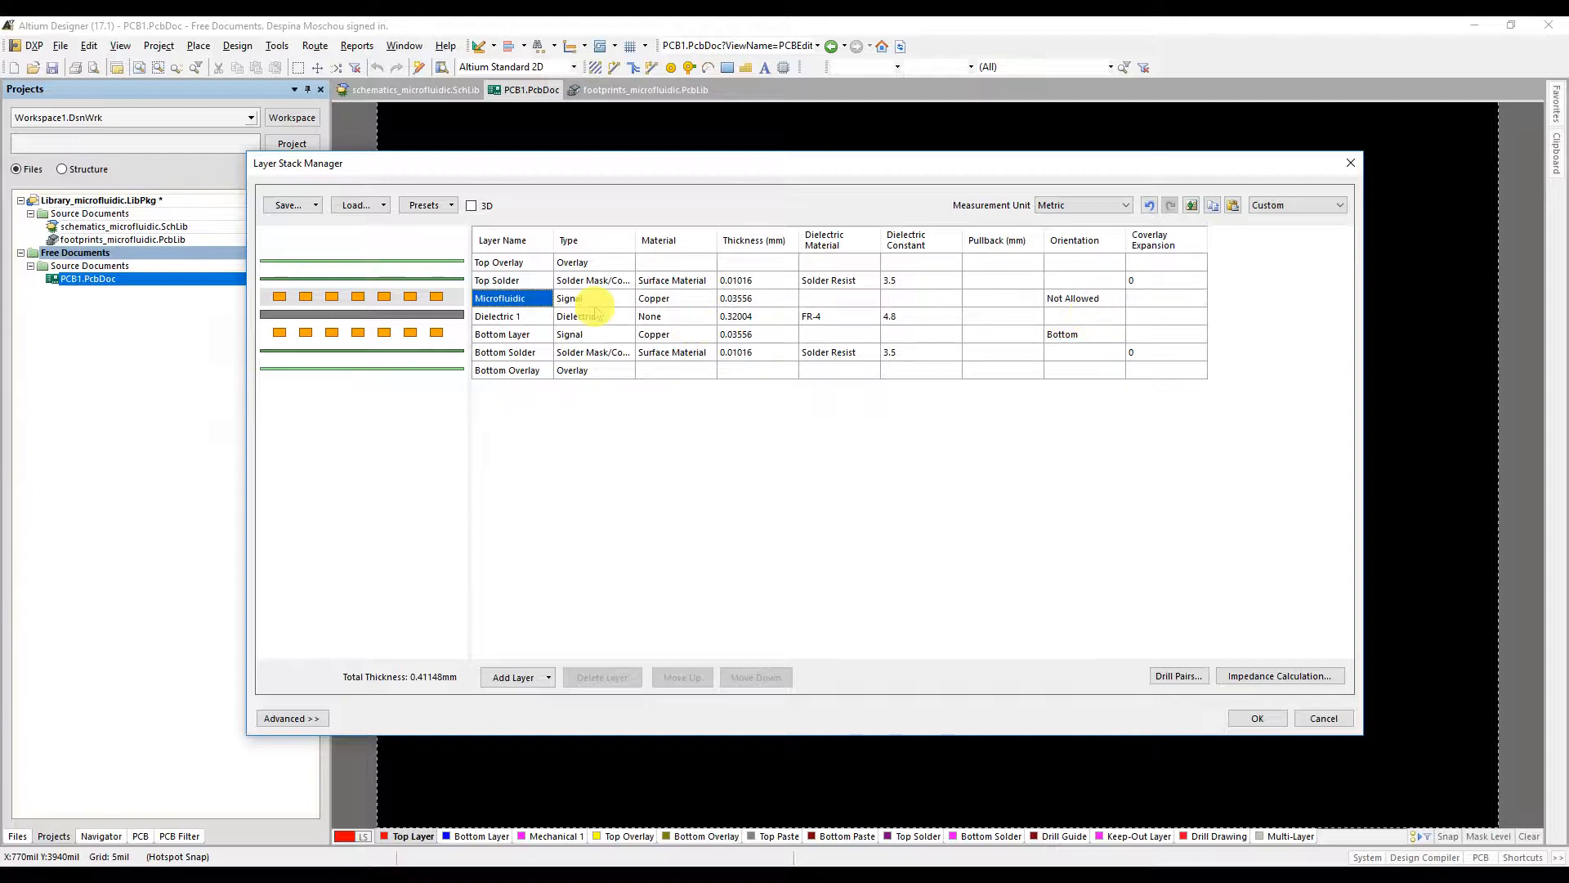
click(516, 315)
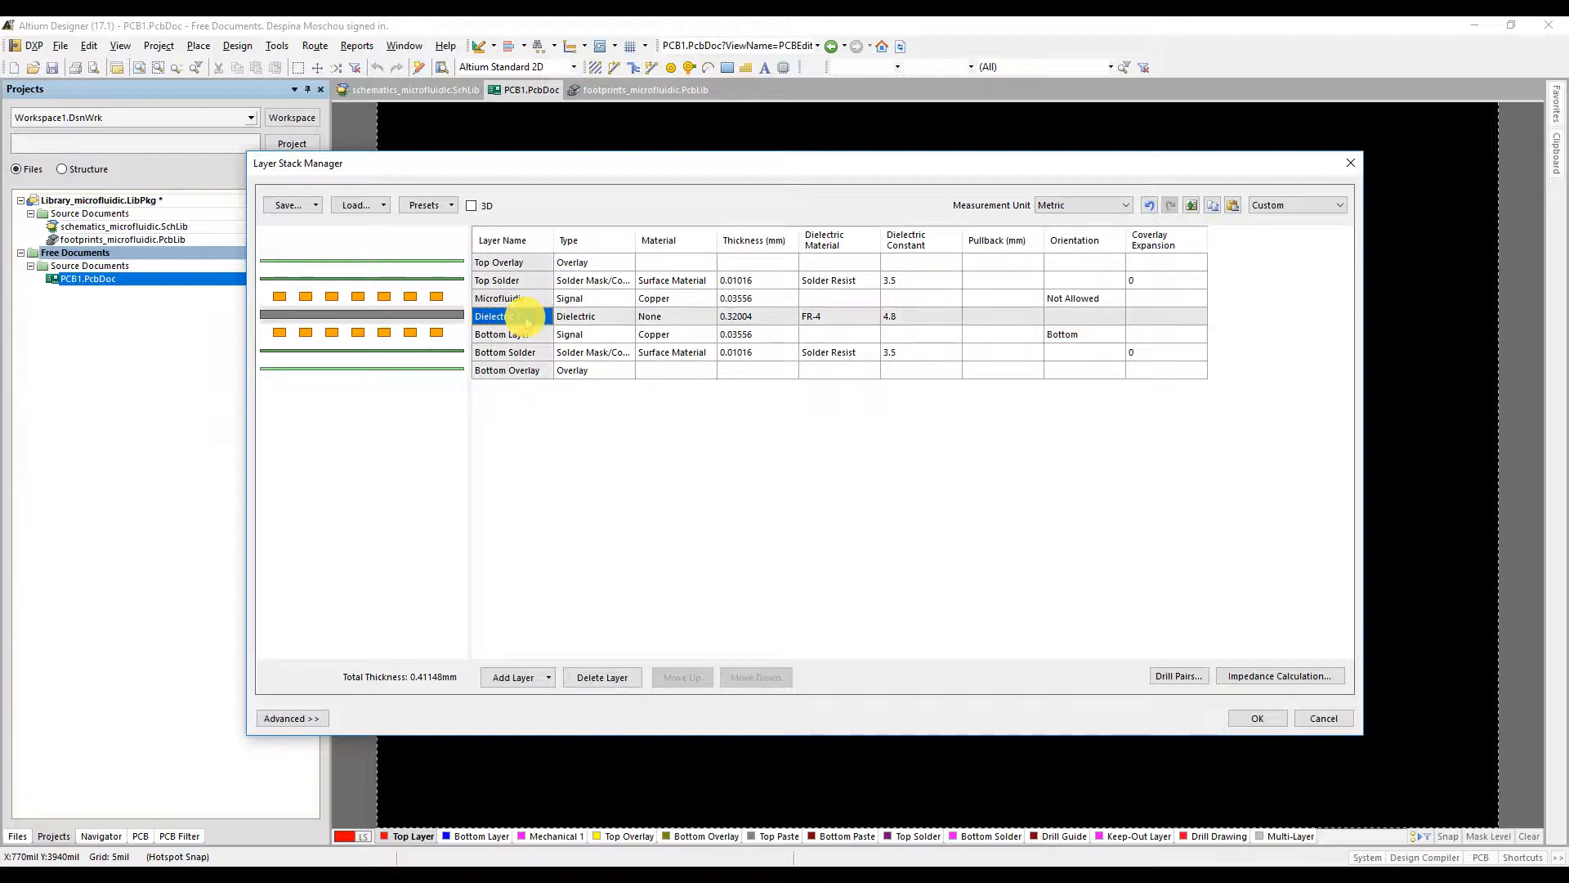
click(495, 333)
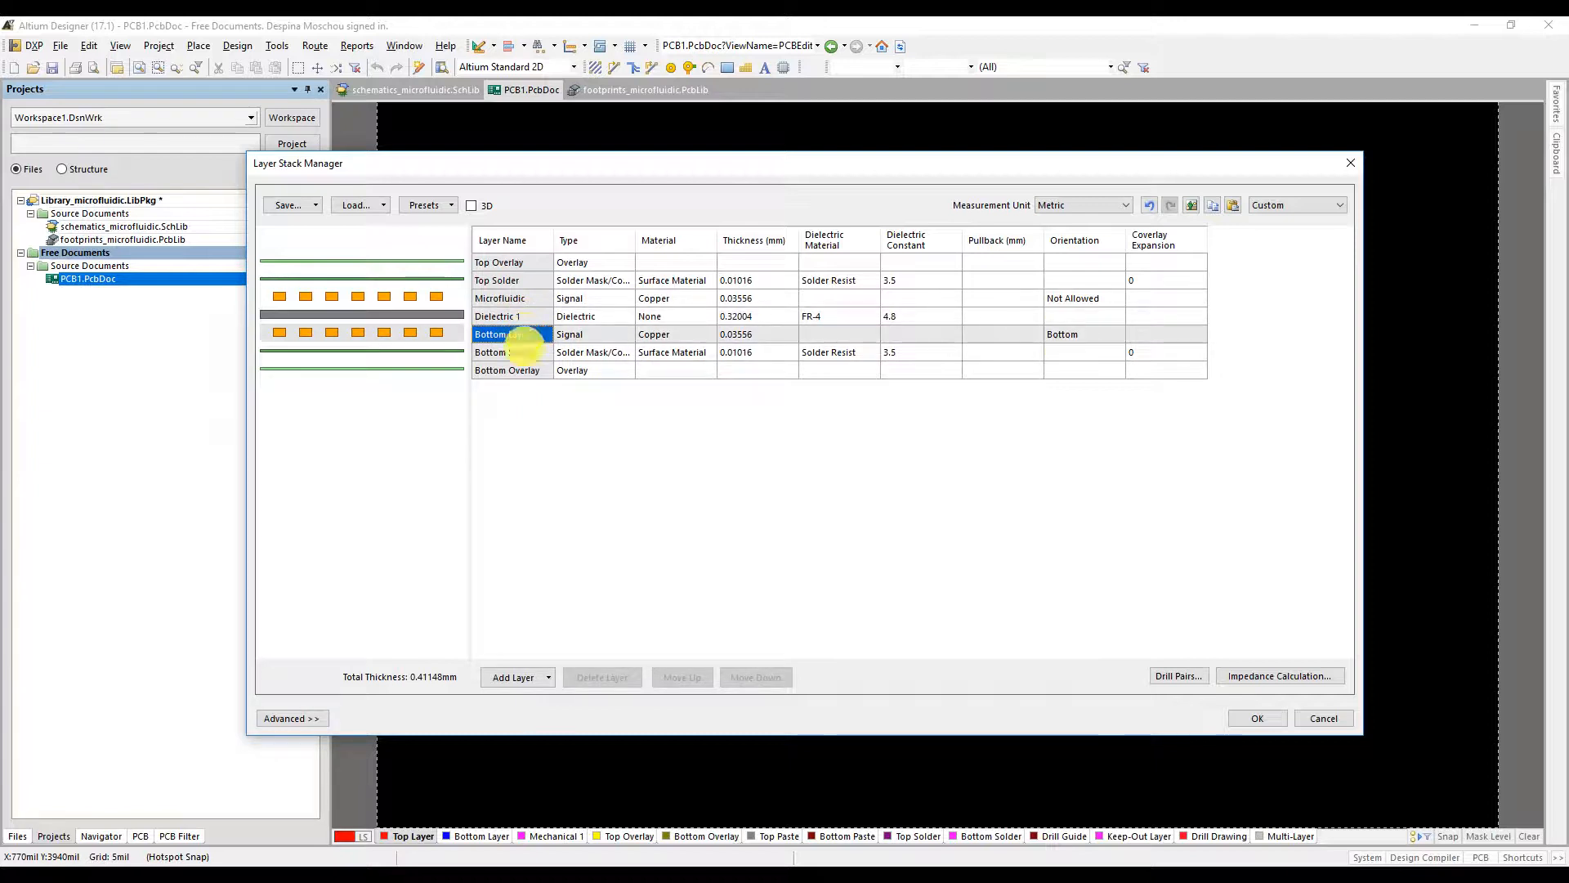
click(547, 676)
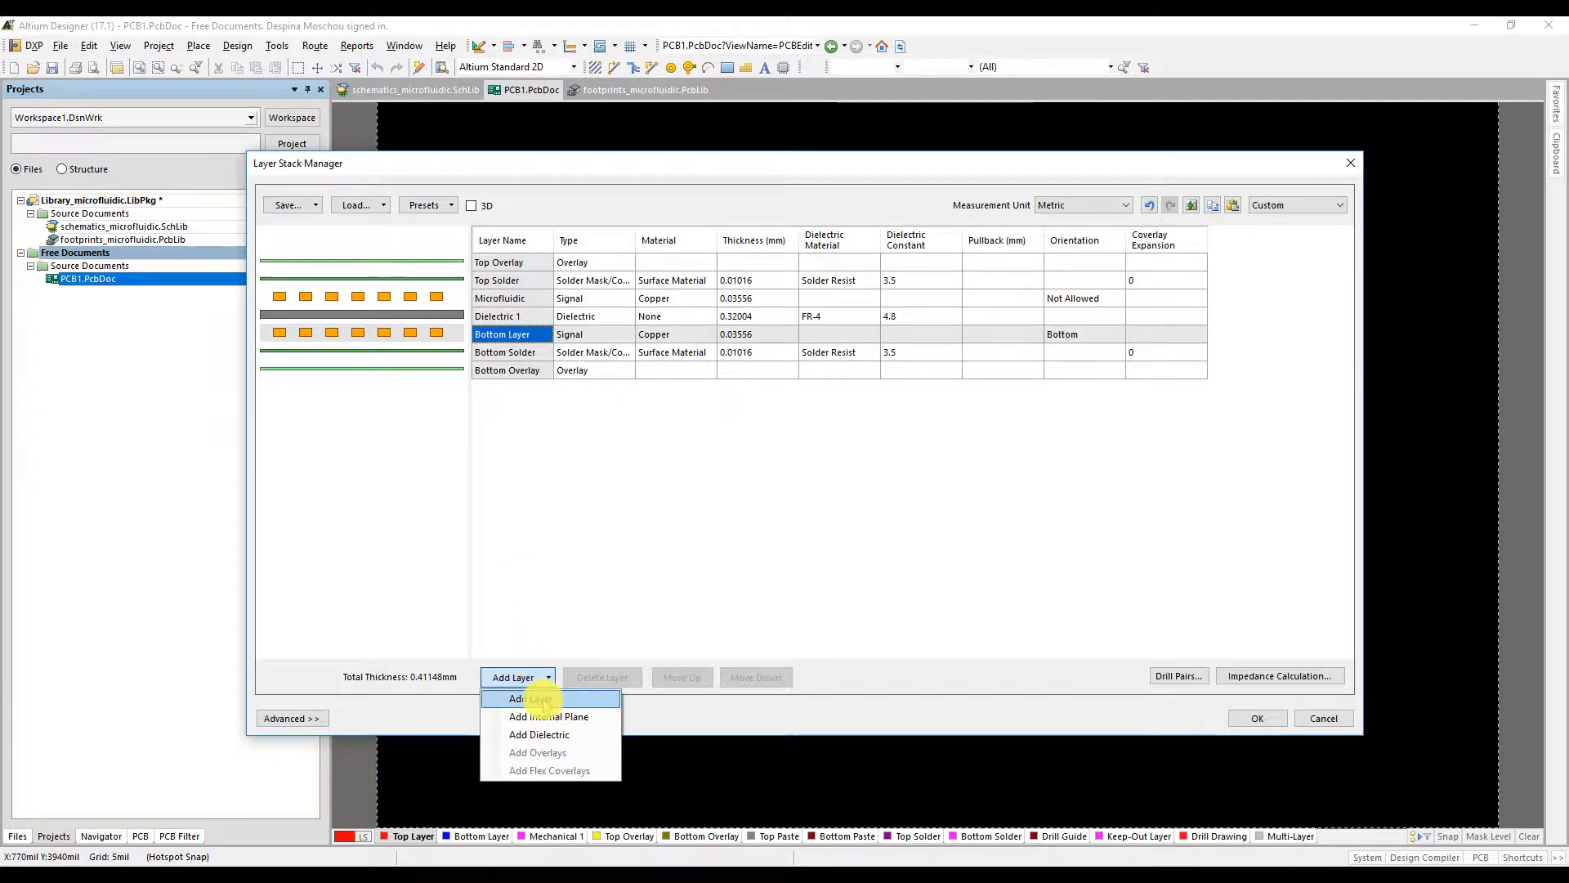
Step: Add a signal layer above Bottom Layer named Top layer with Top orientation
click(519, 699)
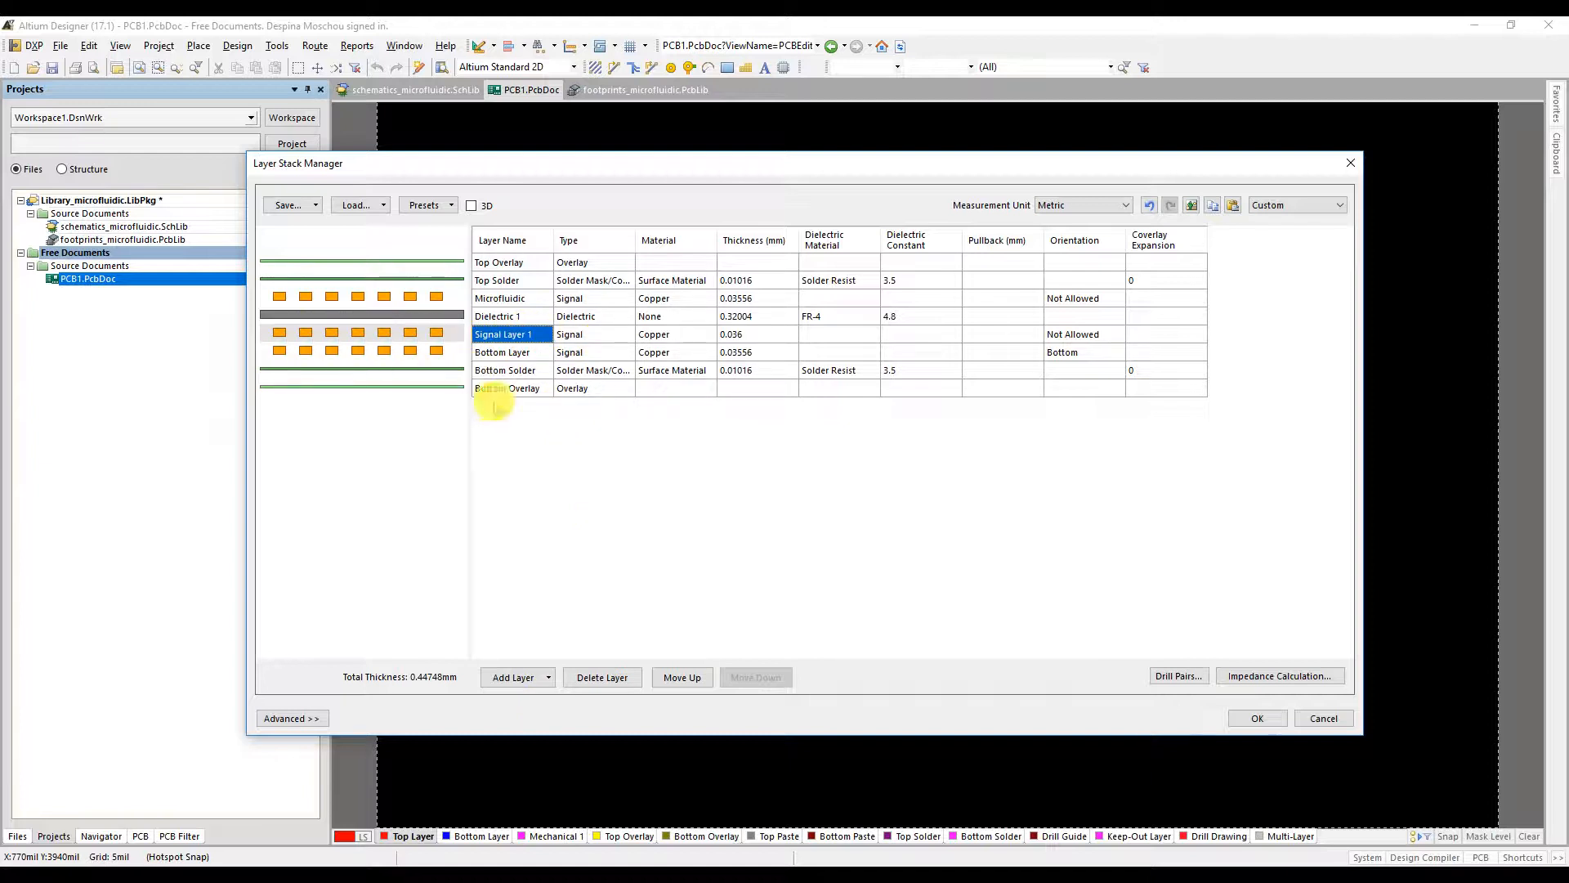
click(682, 677)
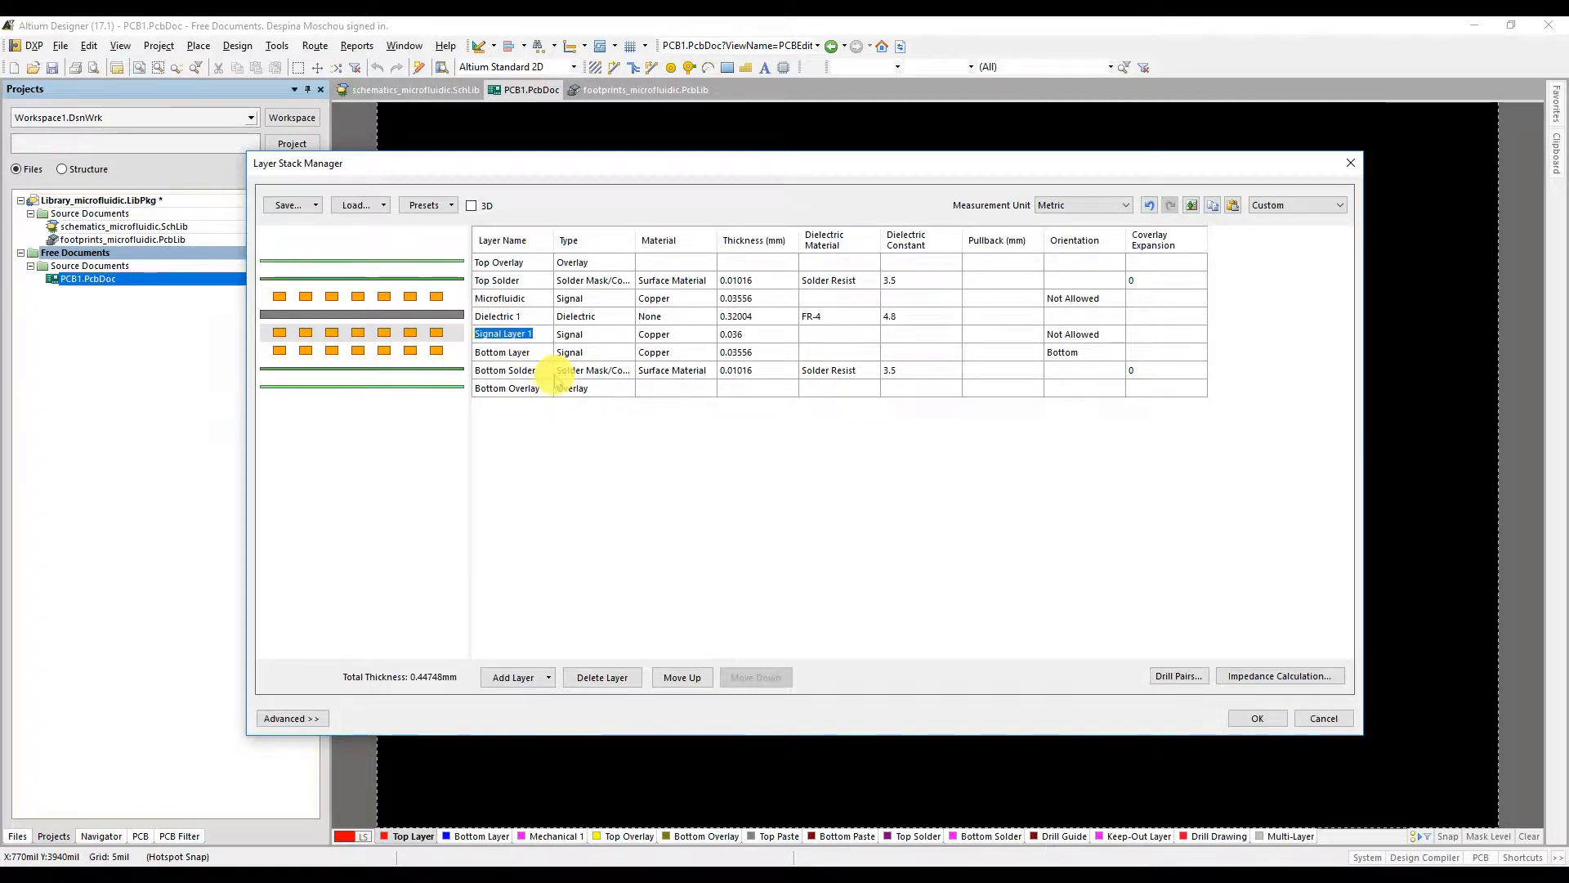
text(Top lay)
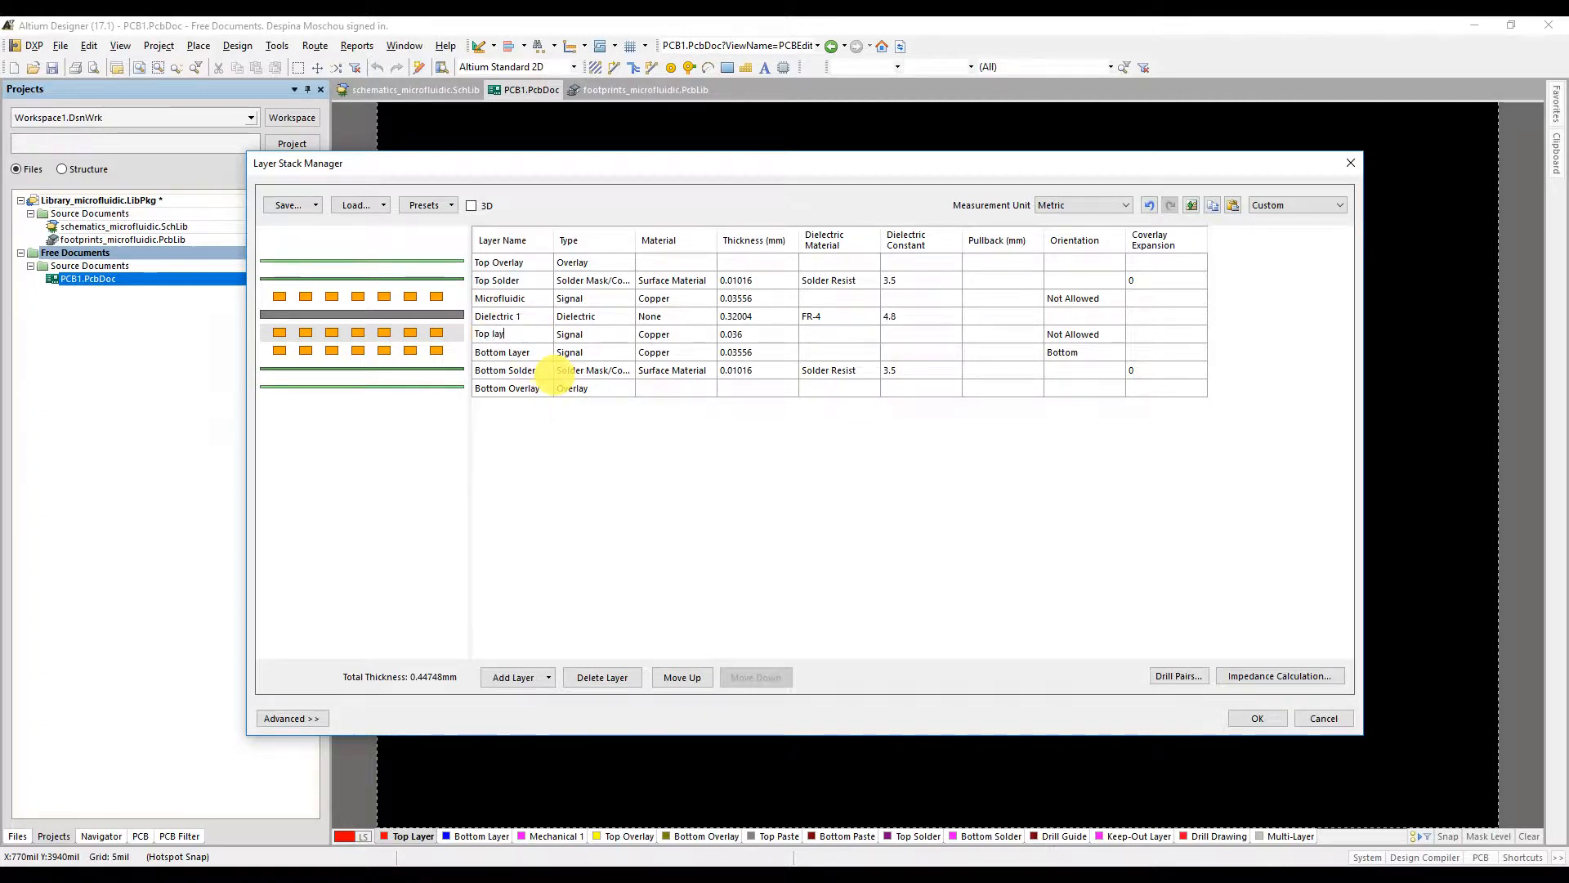
click(492, 333)
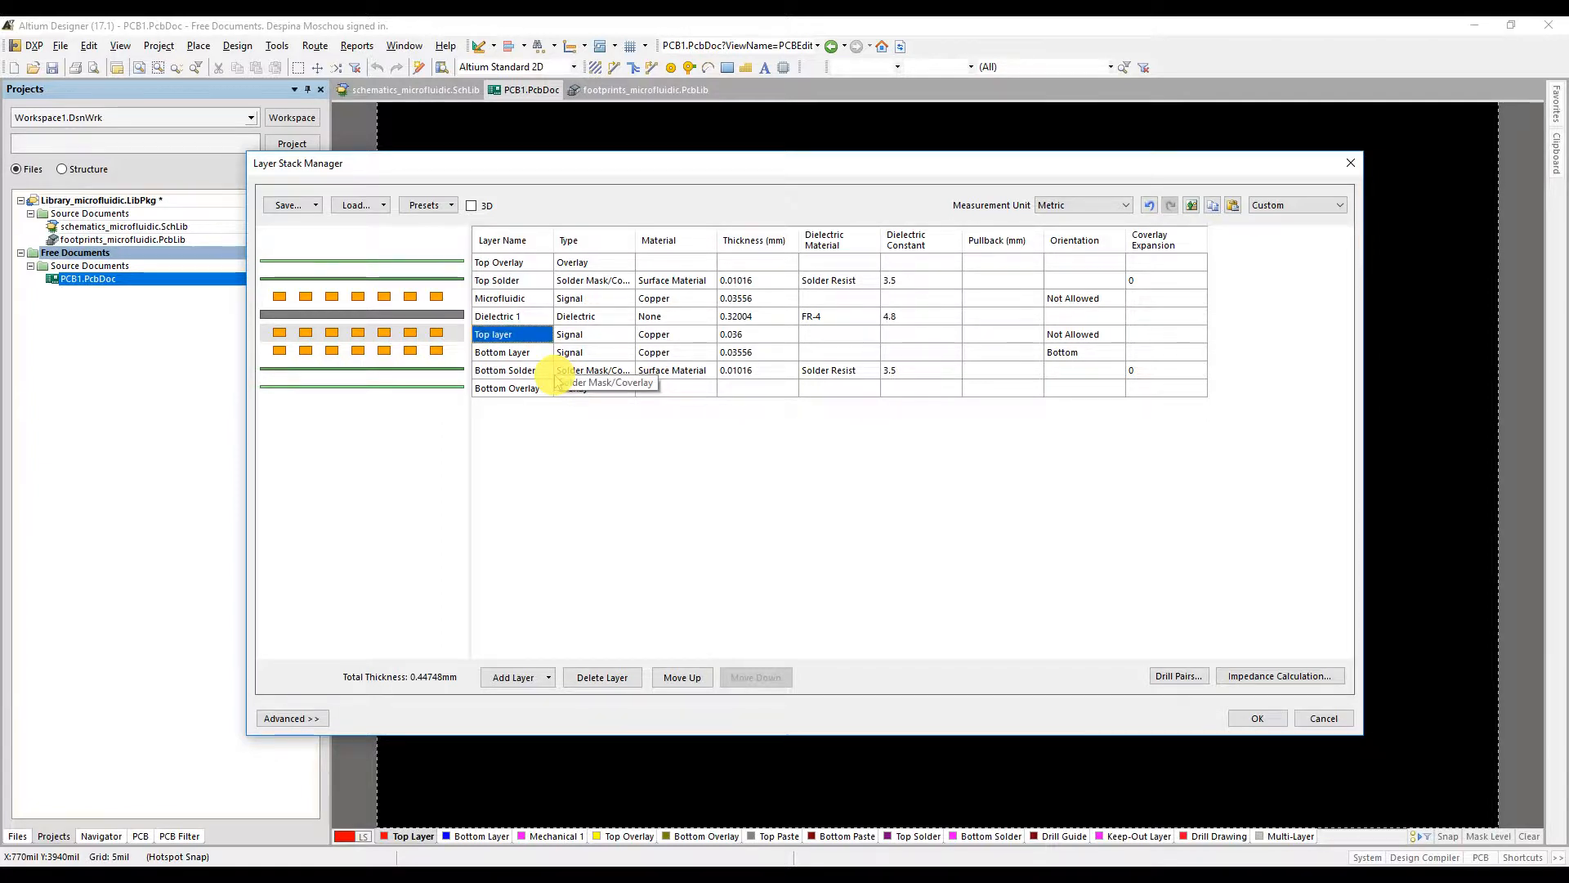
click(670, 334)
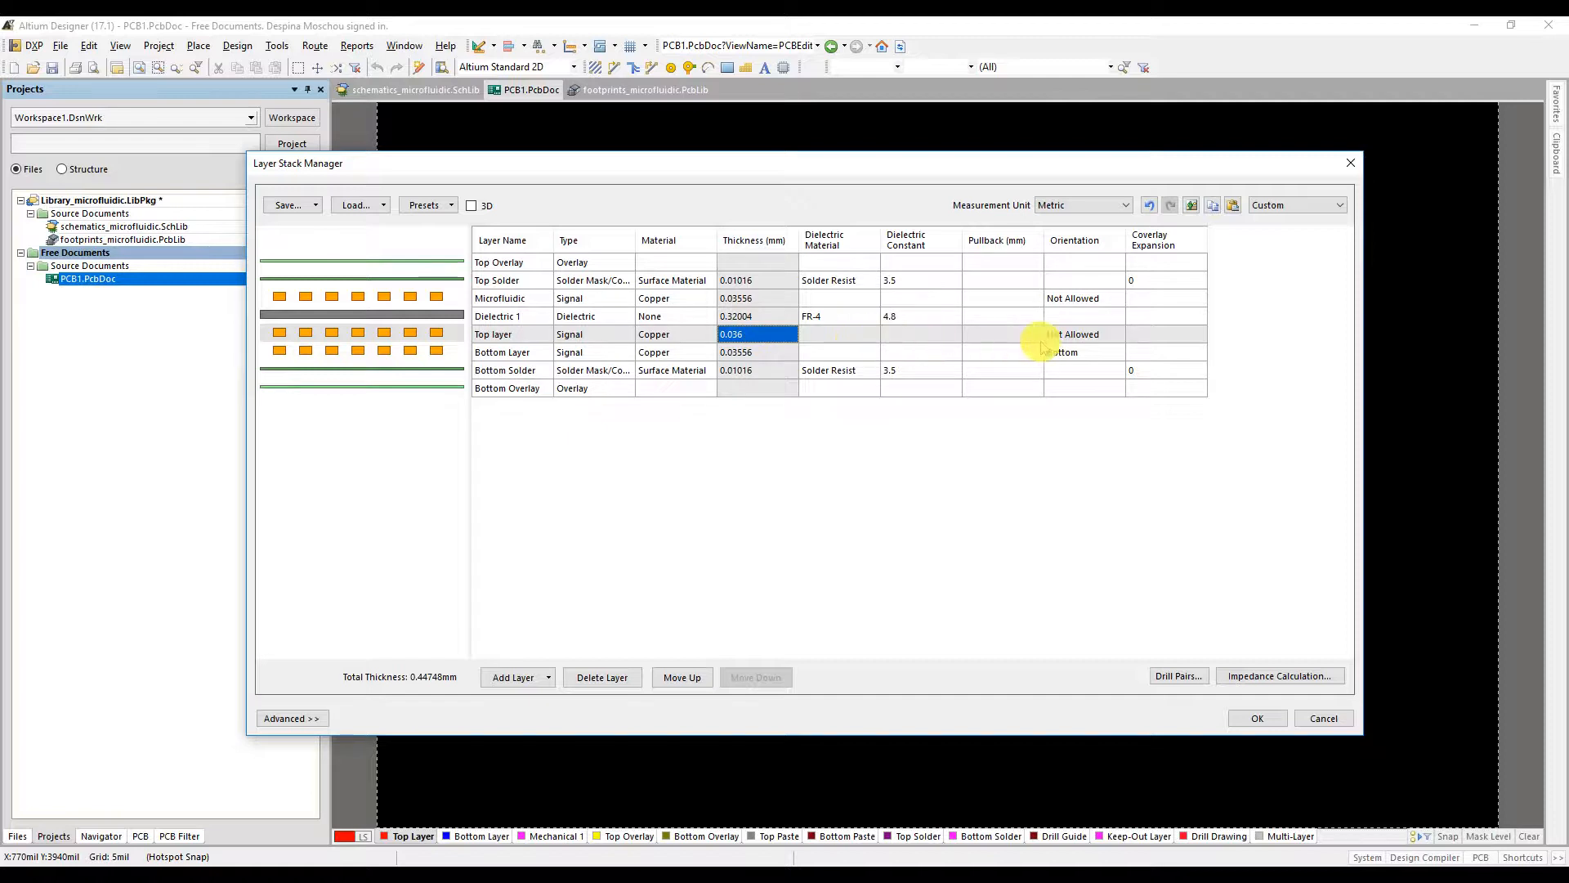
click(1075, 334)
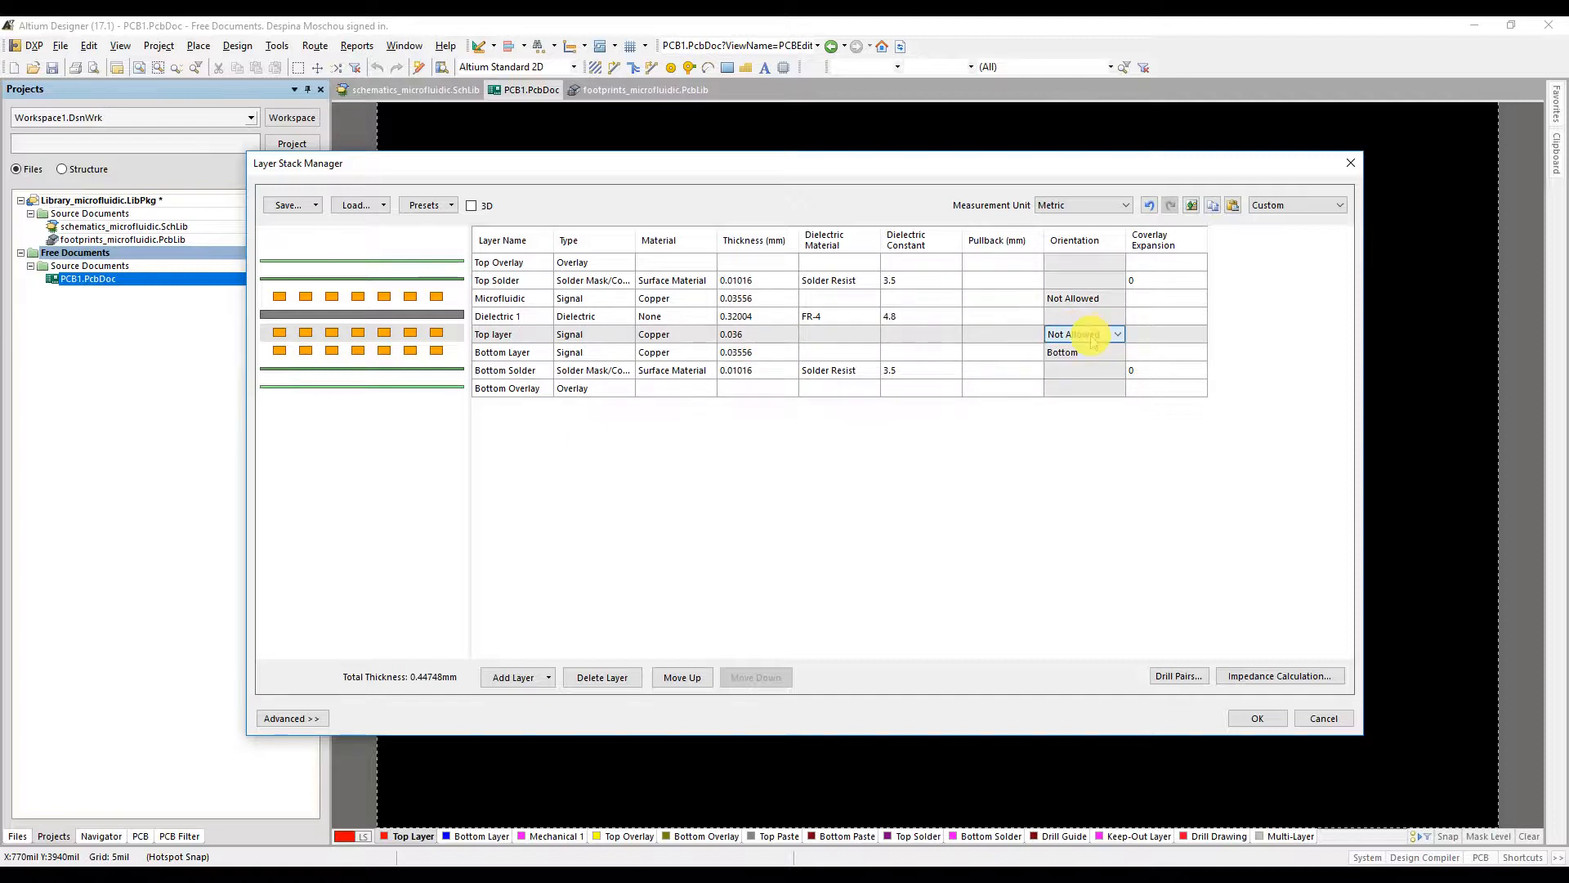
click(1053, 333)
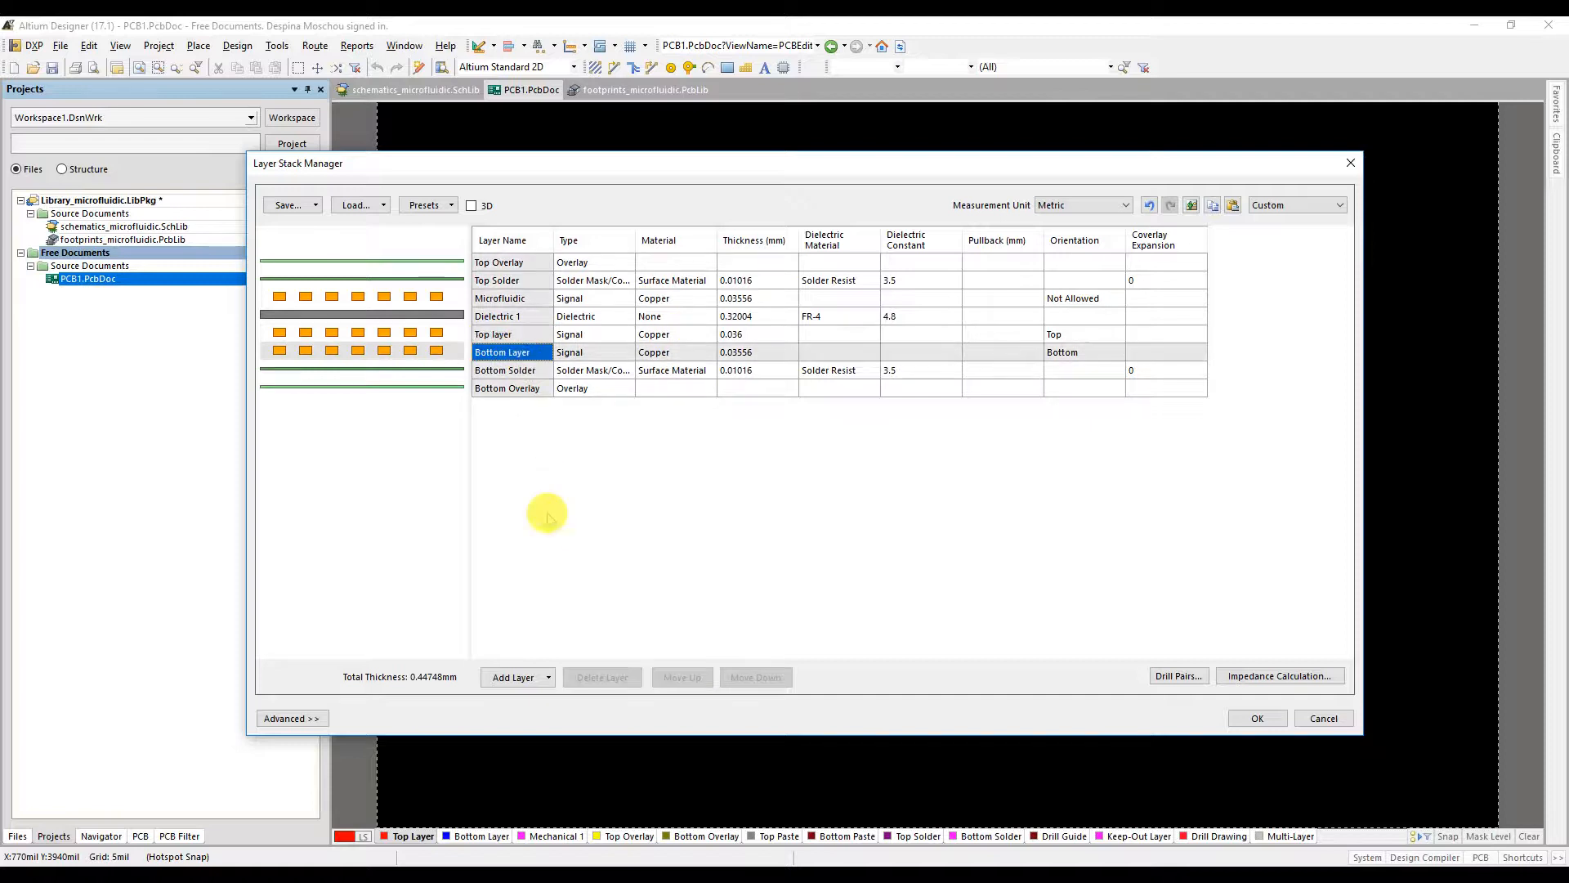
Step: Insert a dielectric below Top layer named FR-4 core, 1.3 mm thick with FR-4 material
click(512, 678)
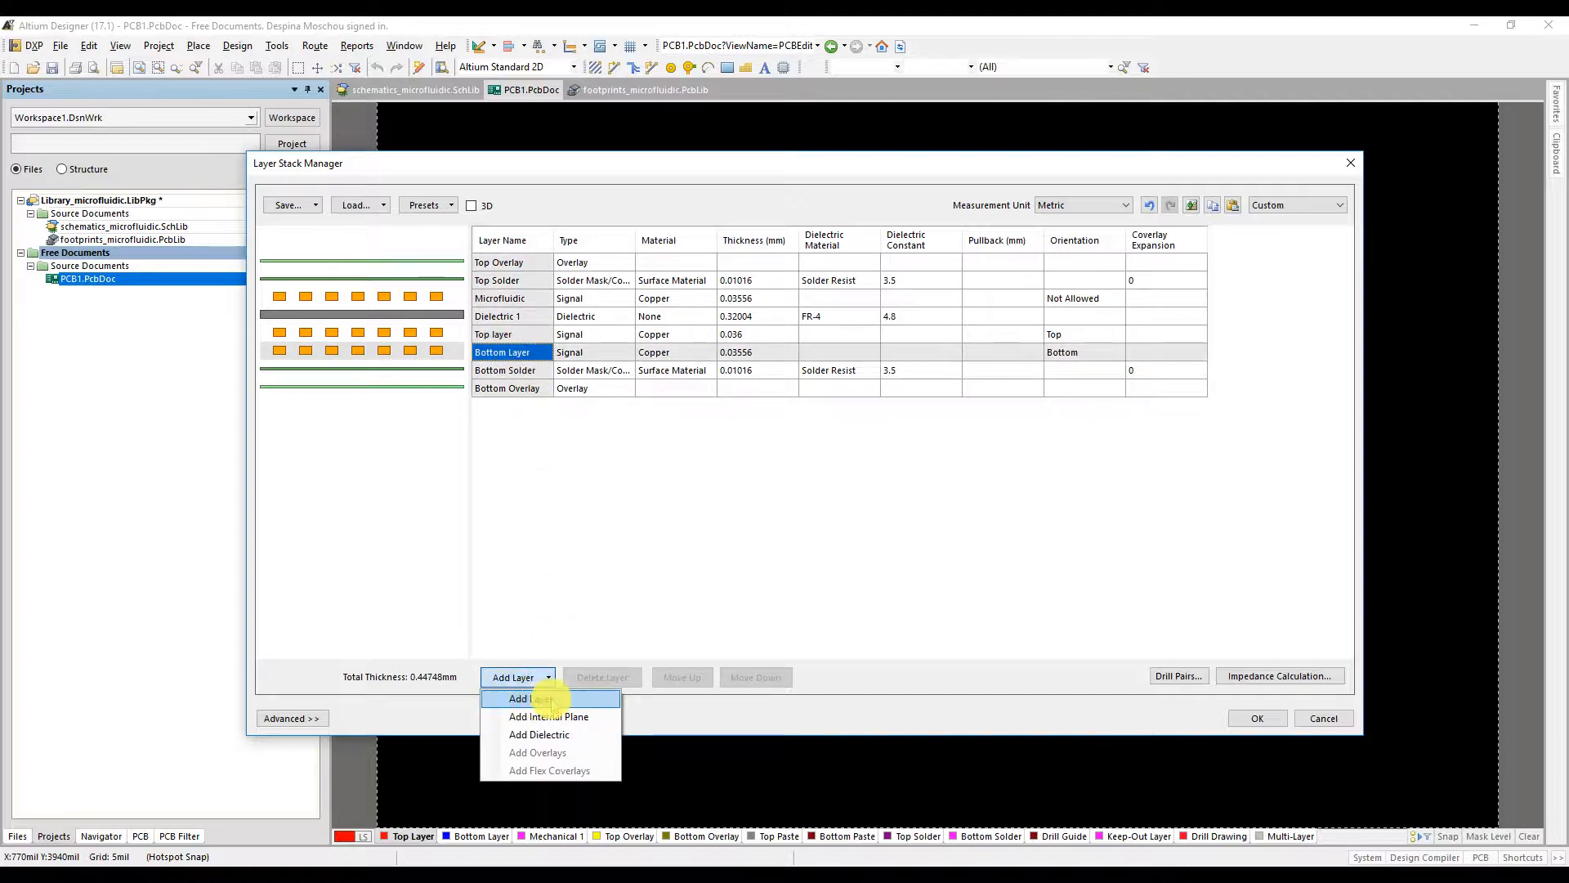
mouse_move(540, 734)
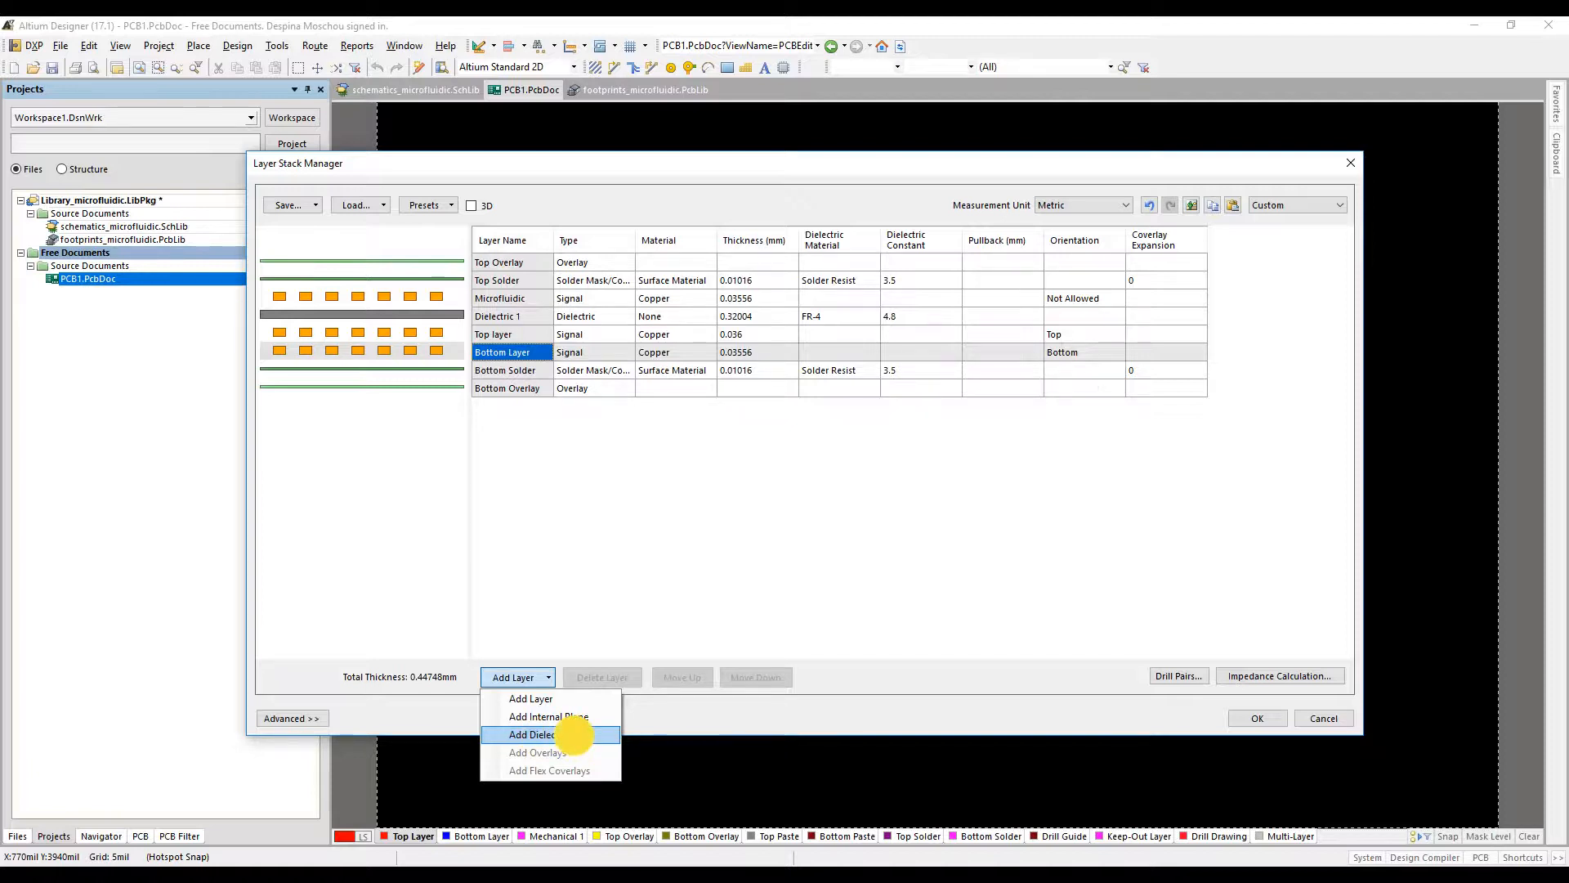
click(535, 734)
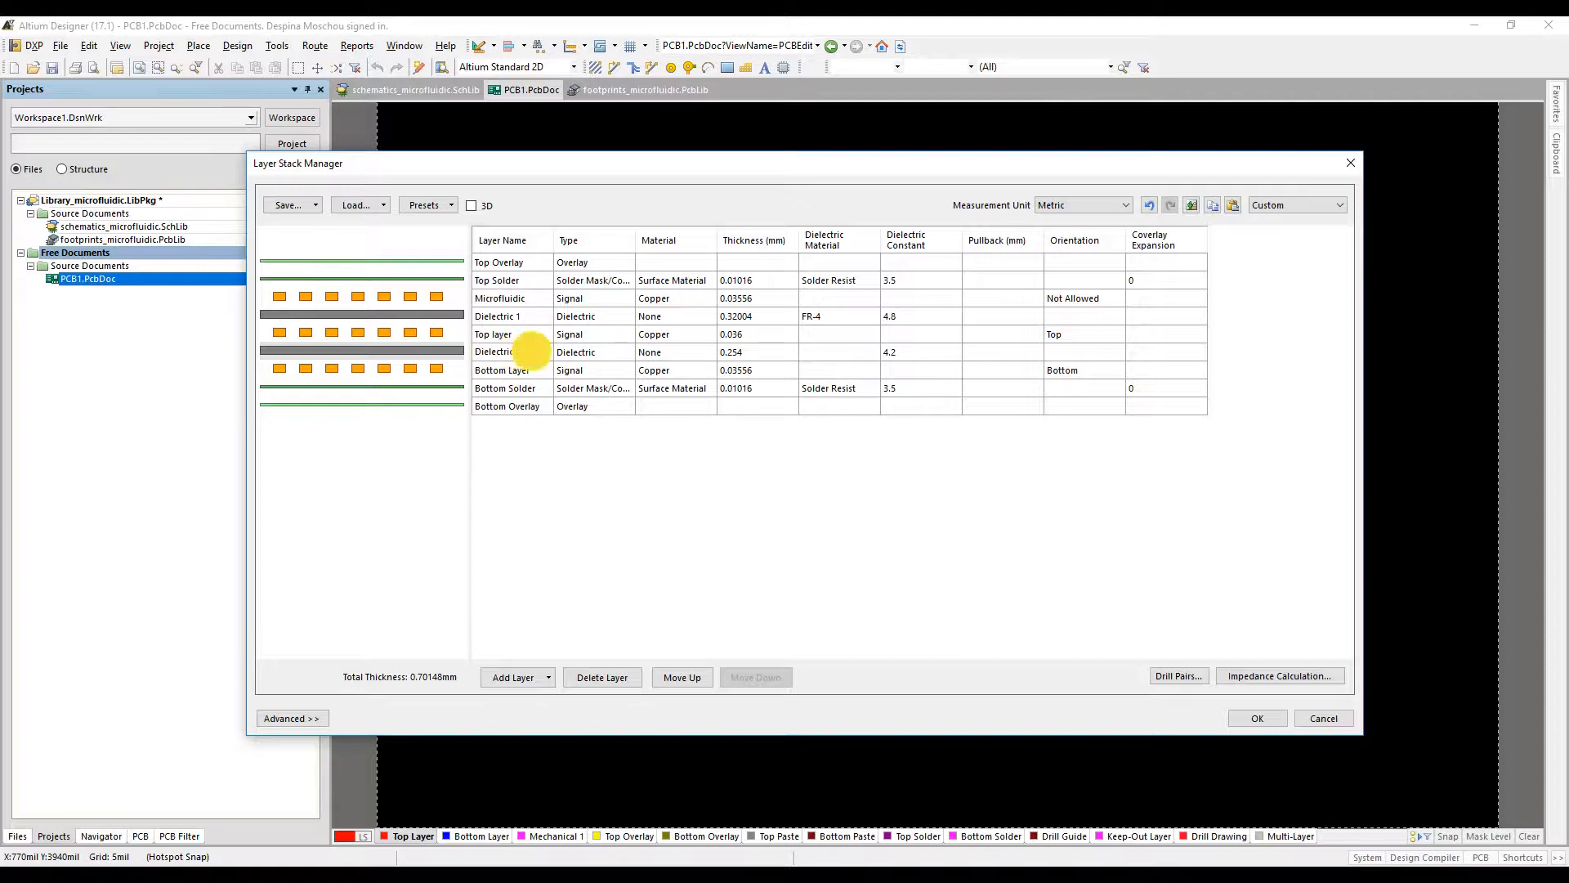
click(494, 351)
text(FR-4 core)
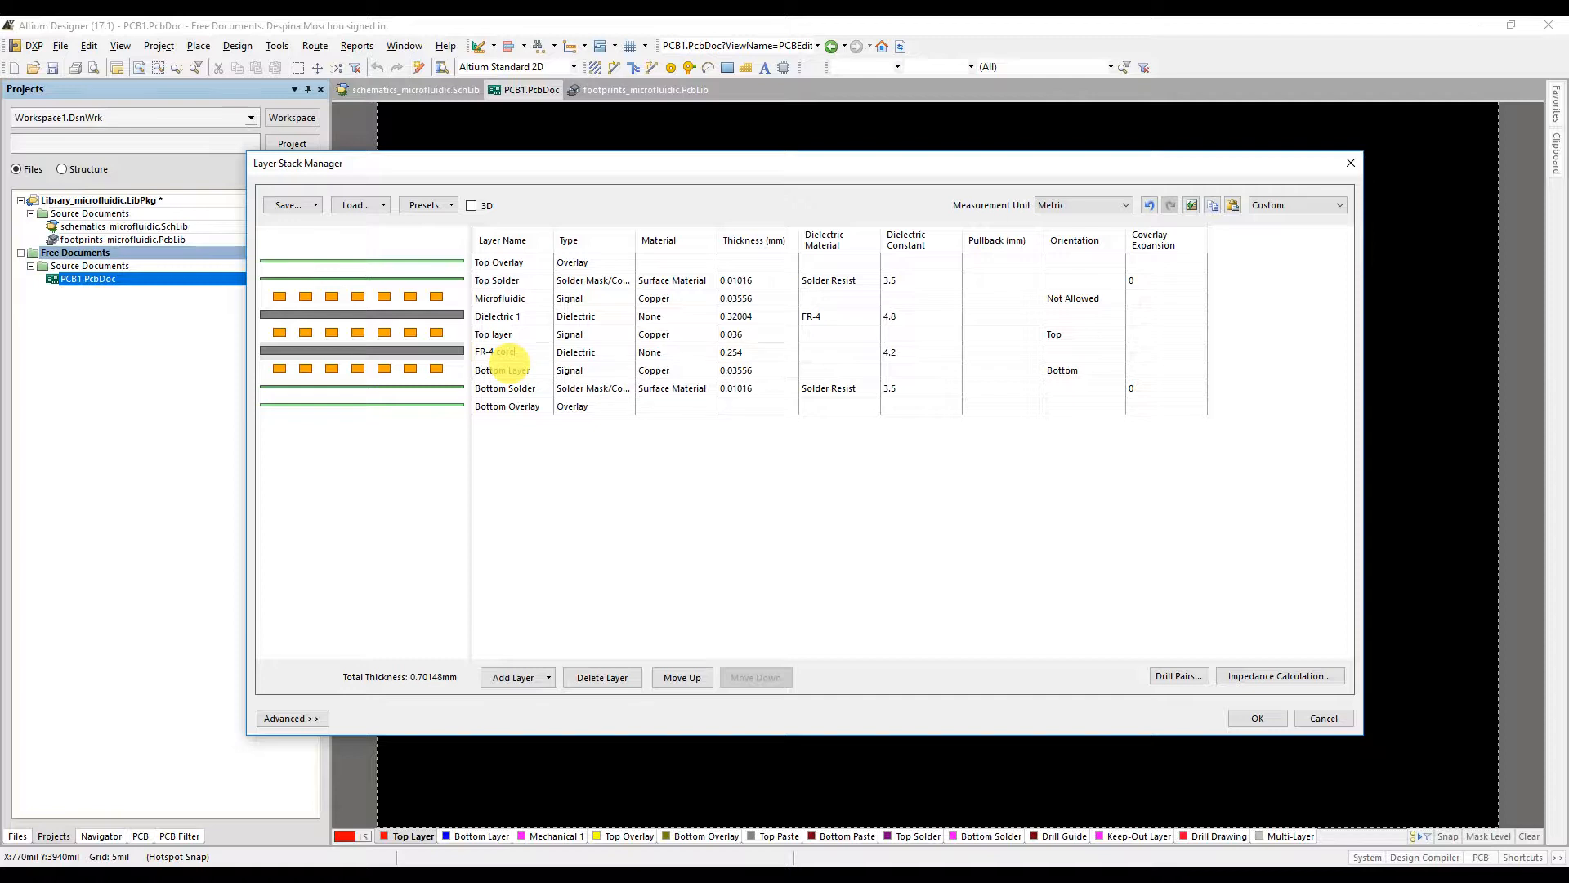
click(494, 351)
text(1.3)
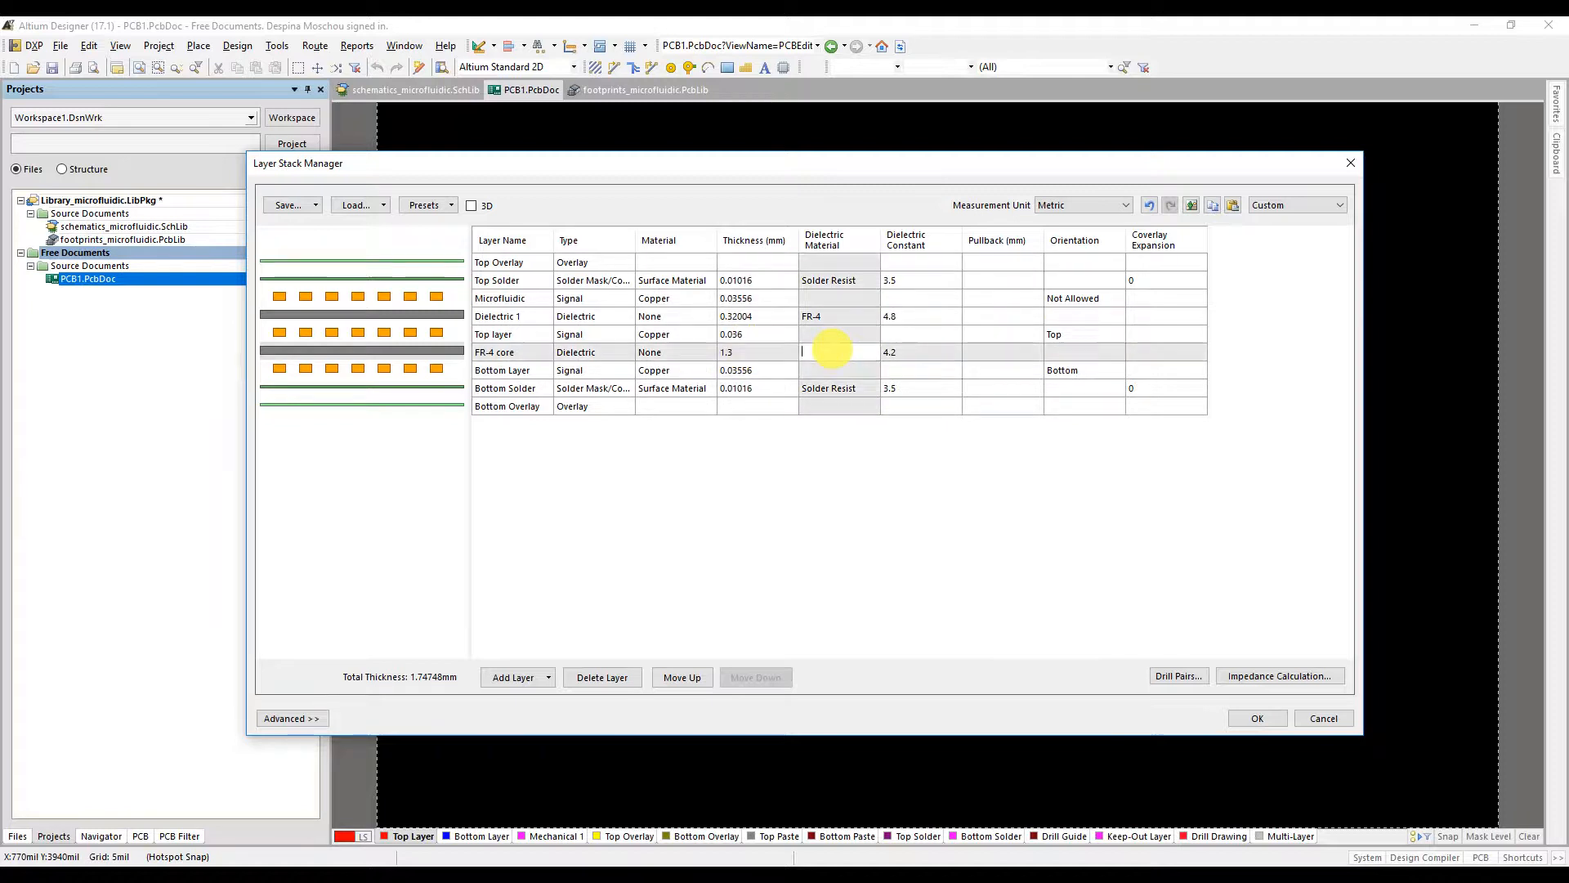
text(FR-4)
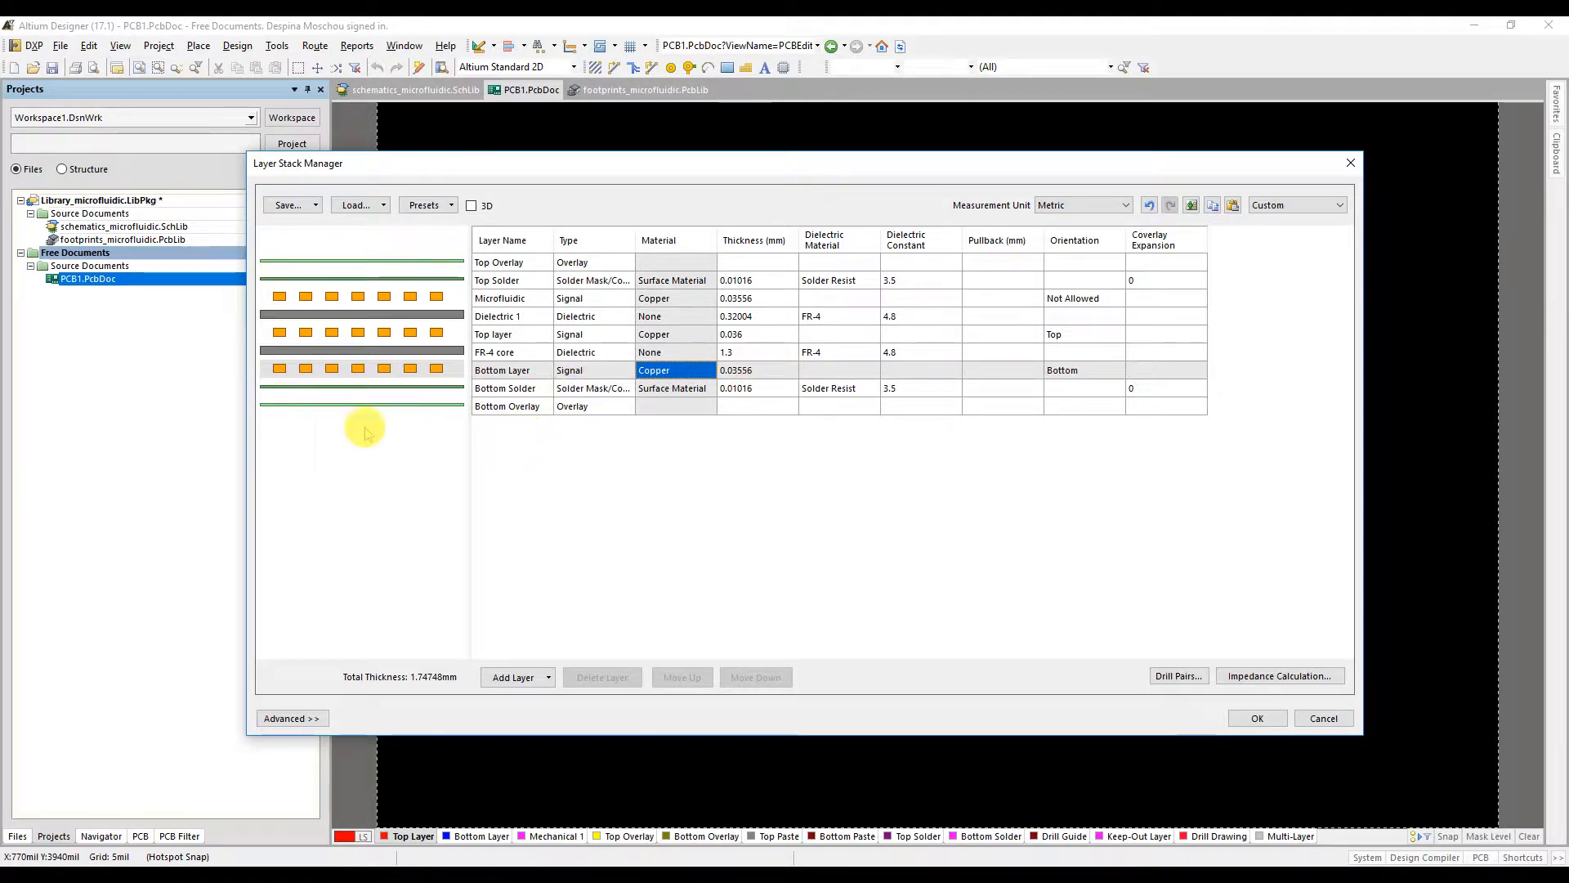
click(471, 205)
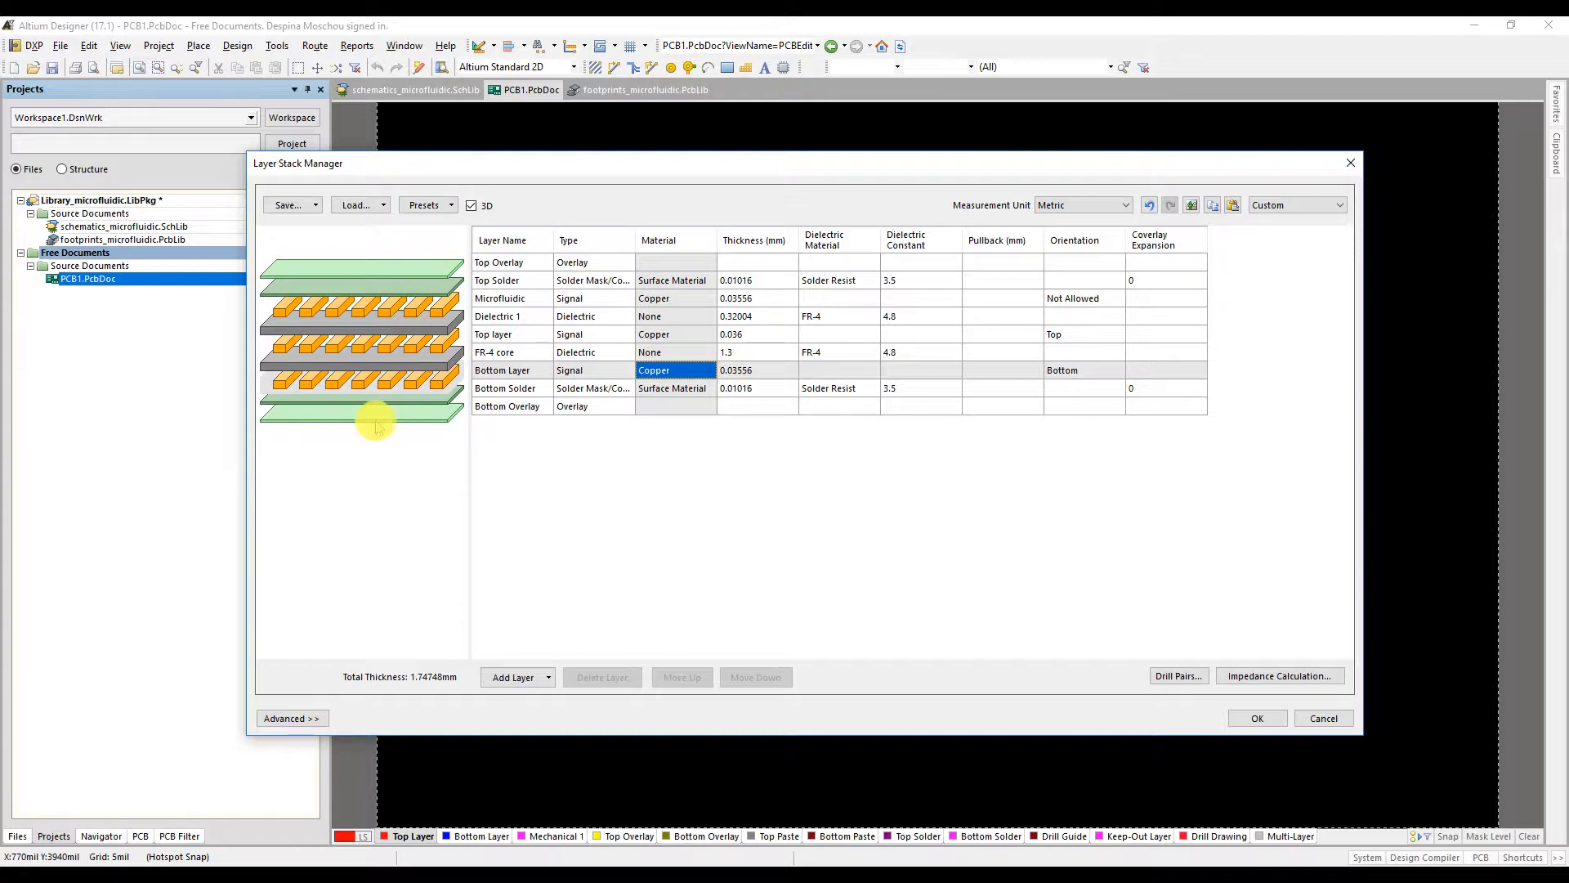
click(470, 205)
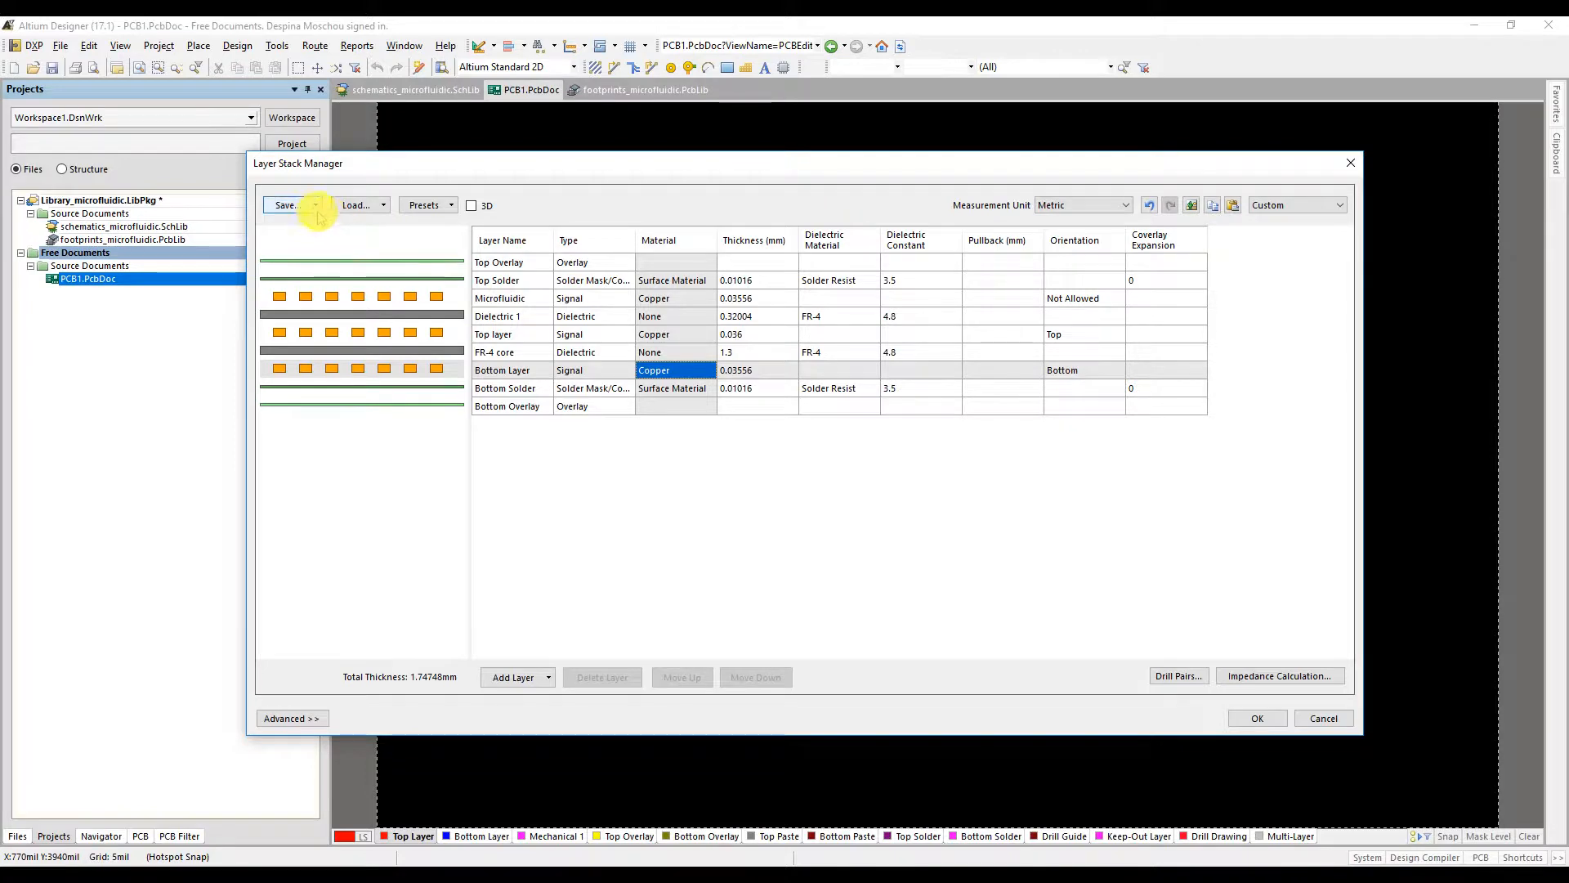
Step: Save the stack to the file tuto_microfluidic_lab_on_PCB.stackup
click(316, 205)
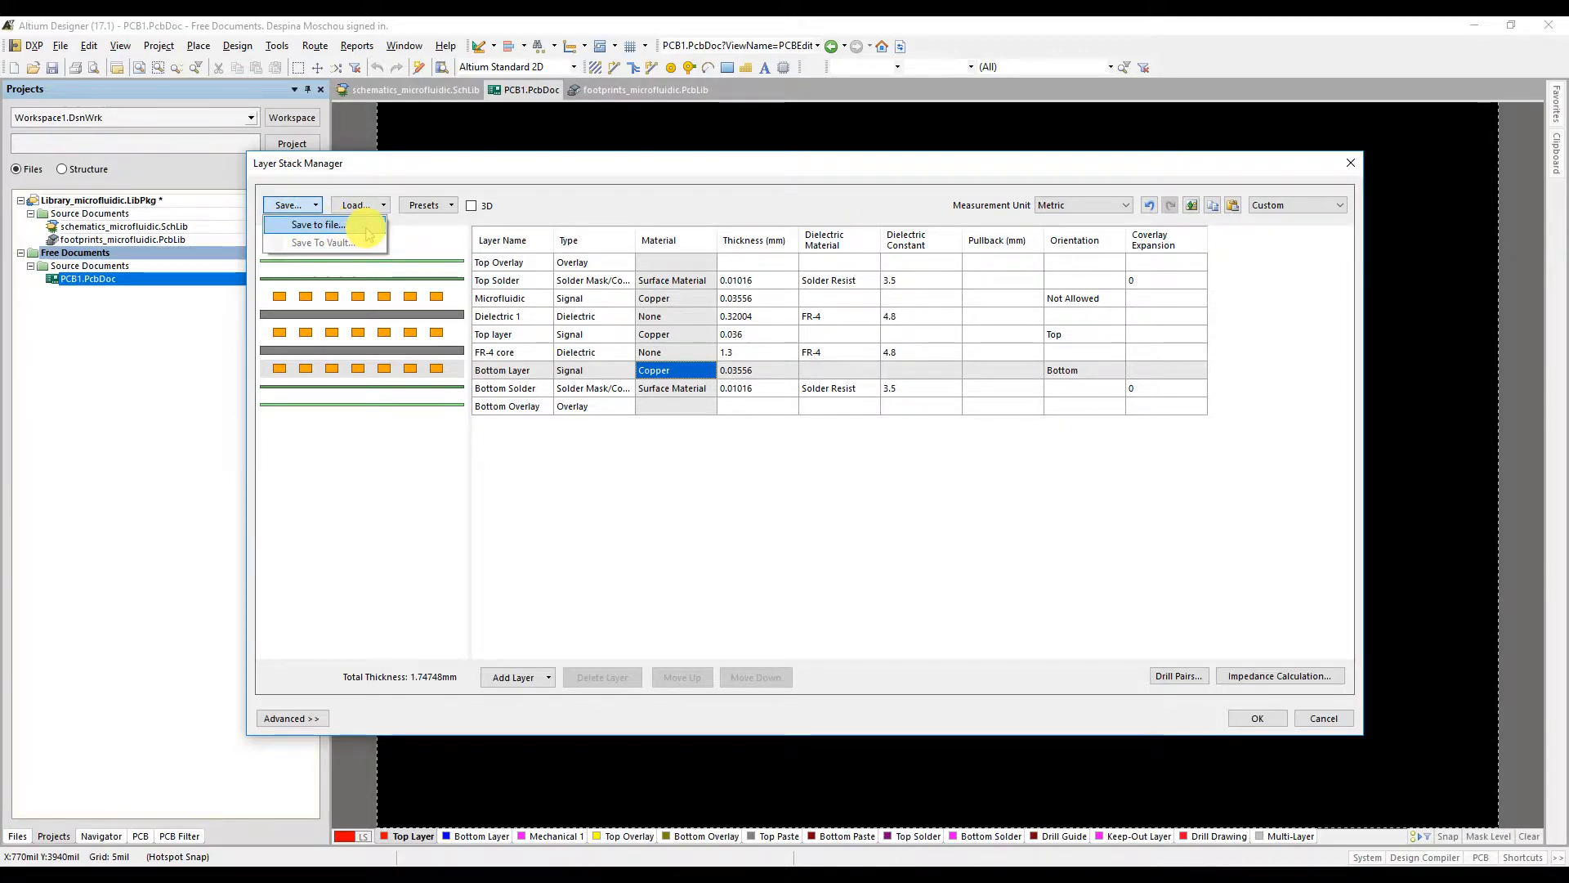
click(316, 224)
text(tuto_microfluidic_lab_on_PCB.stackup)
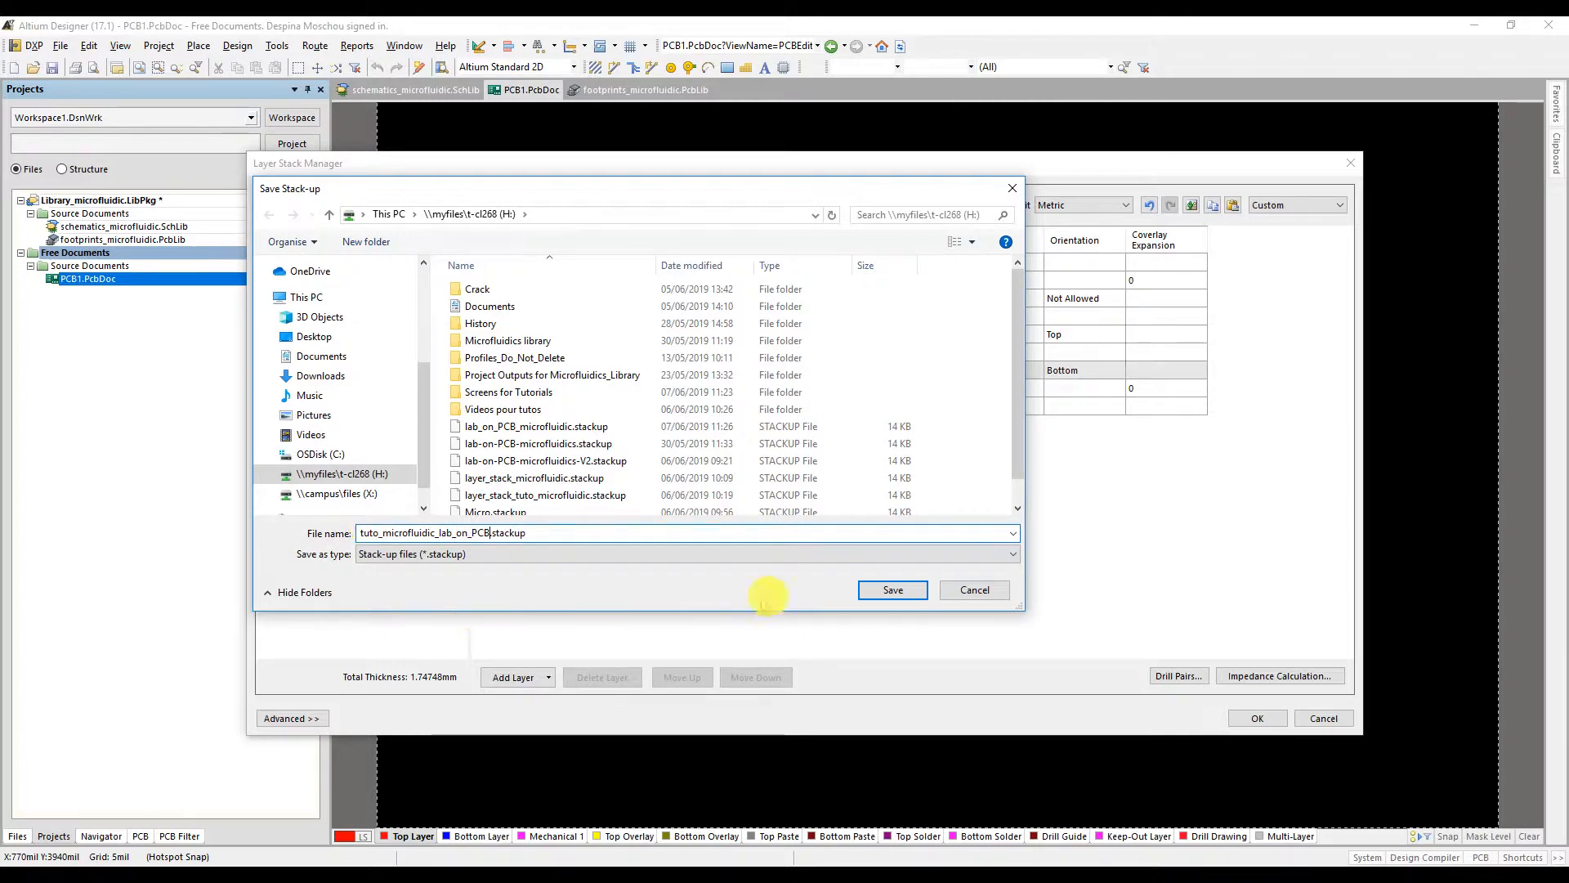
click(890, 589)
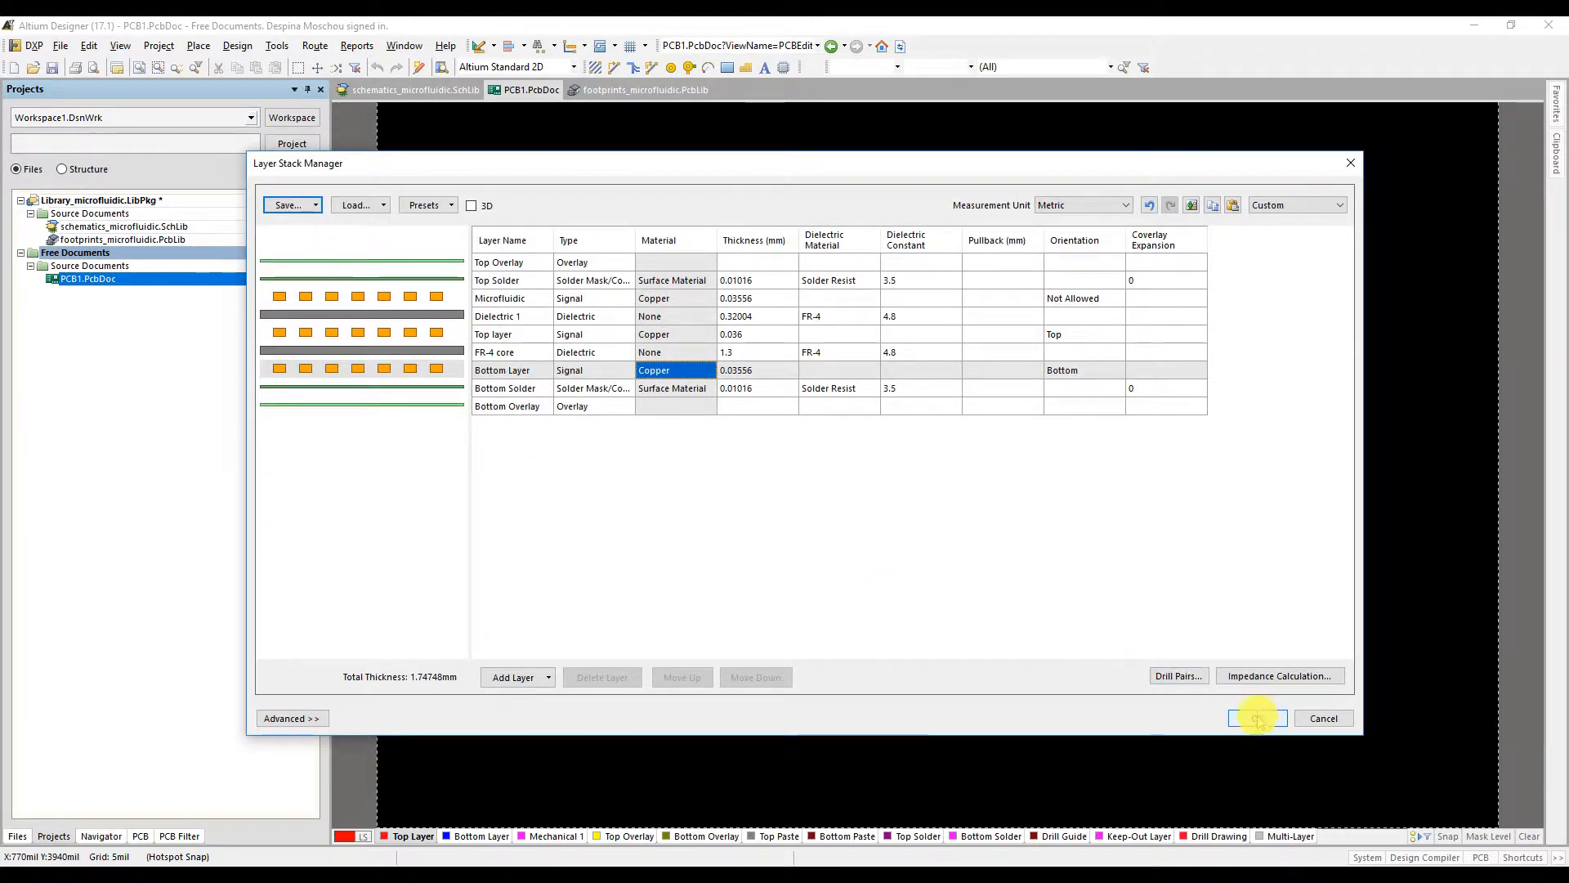
Step: Apply the new stack and confirm the red track stays on the Microfluidic layer
click(1257, 718)
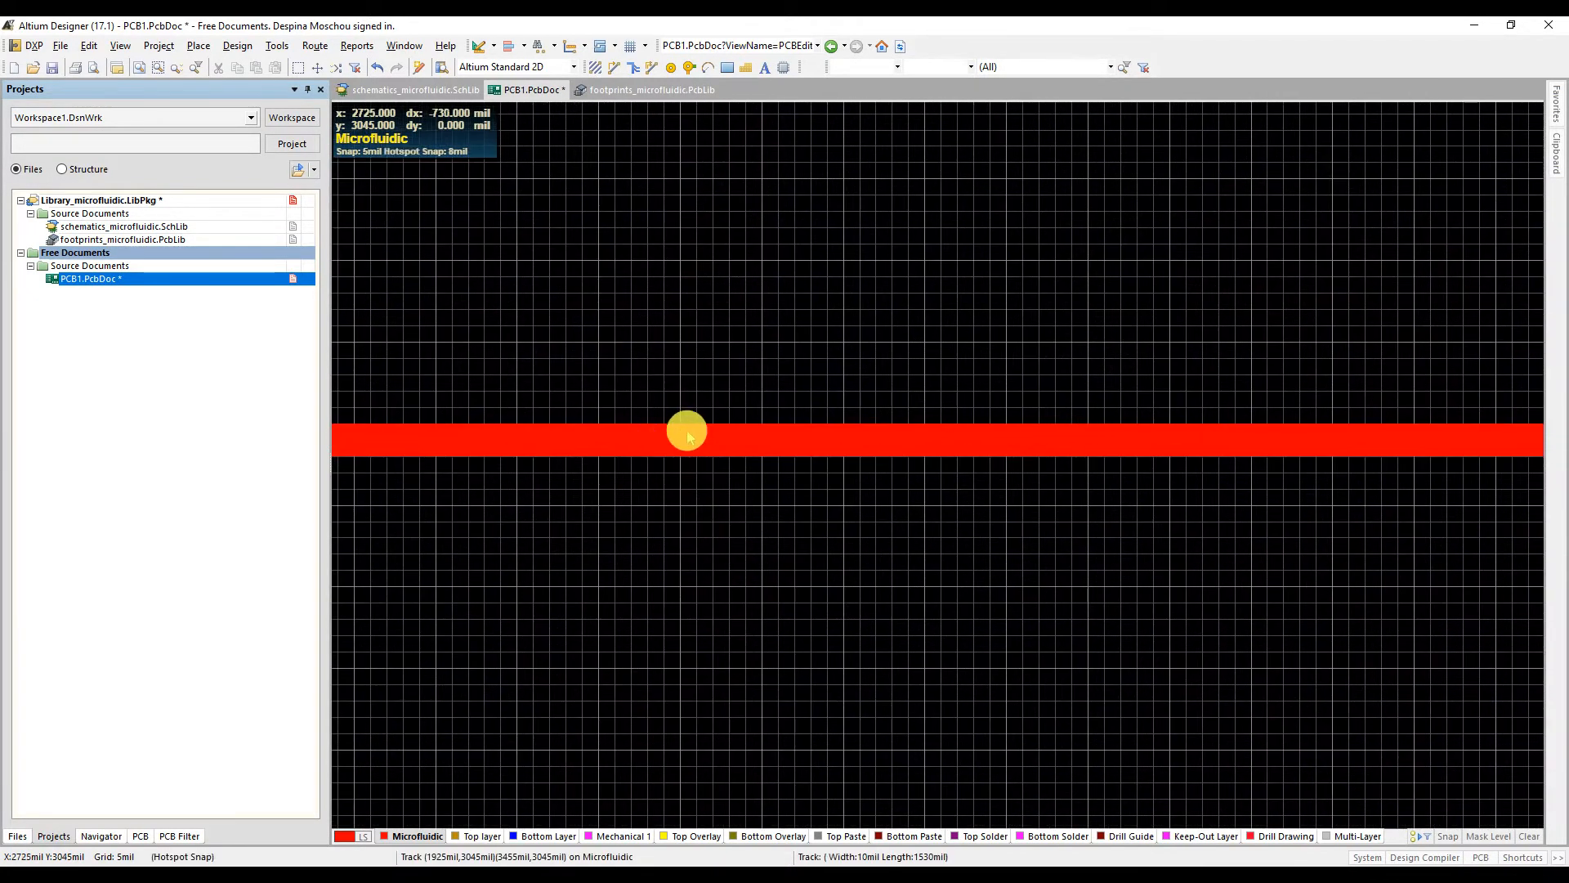
click(797, 452)
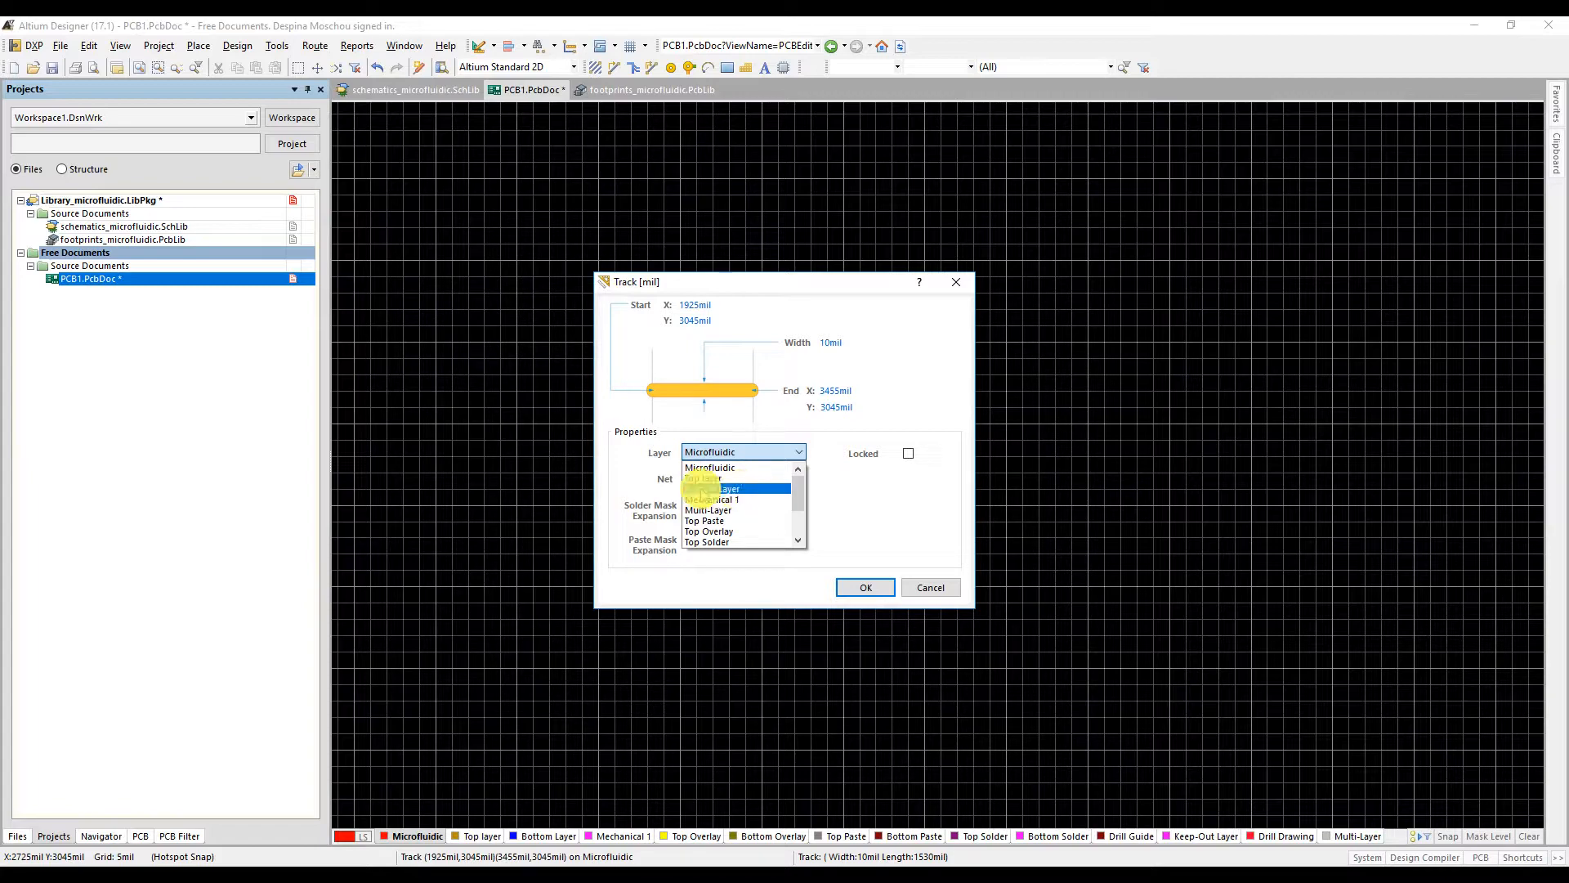
click(710, 467)
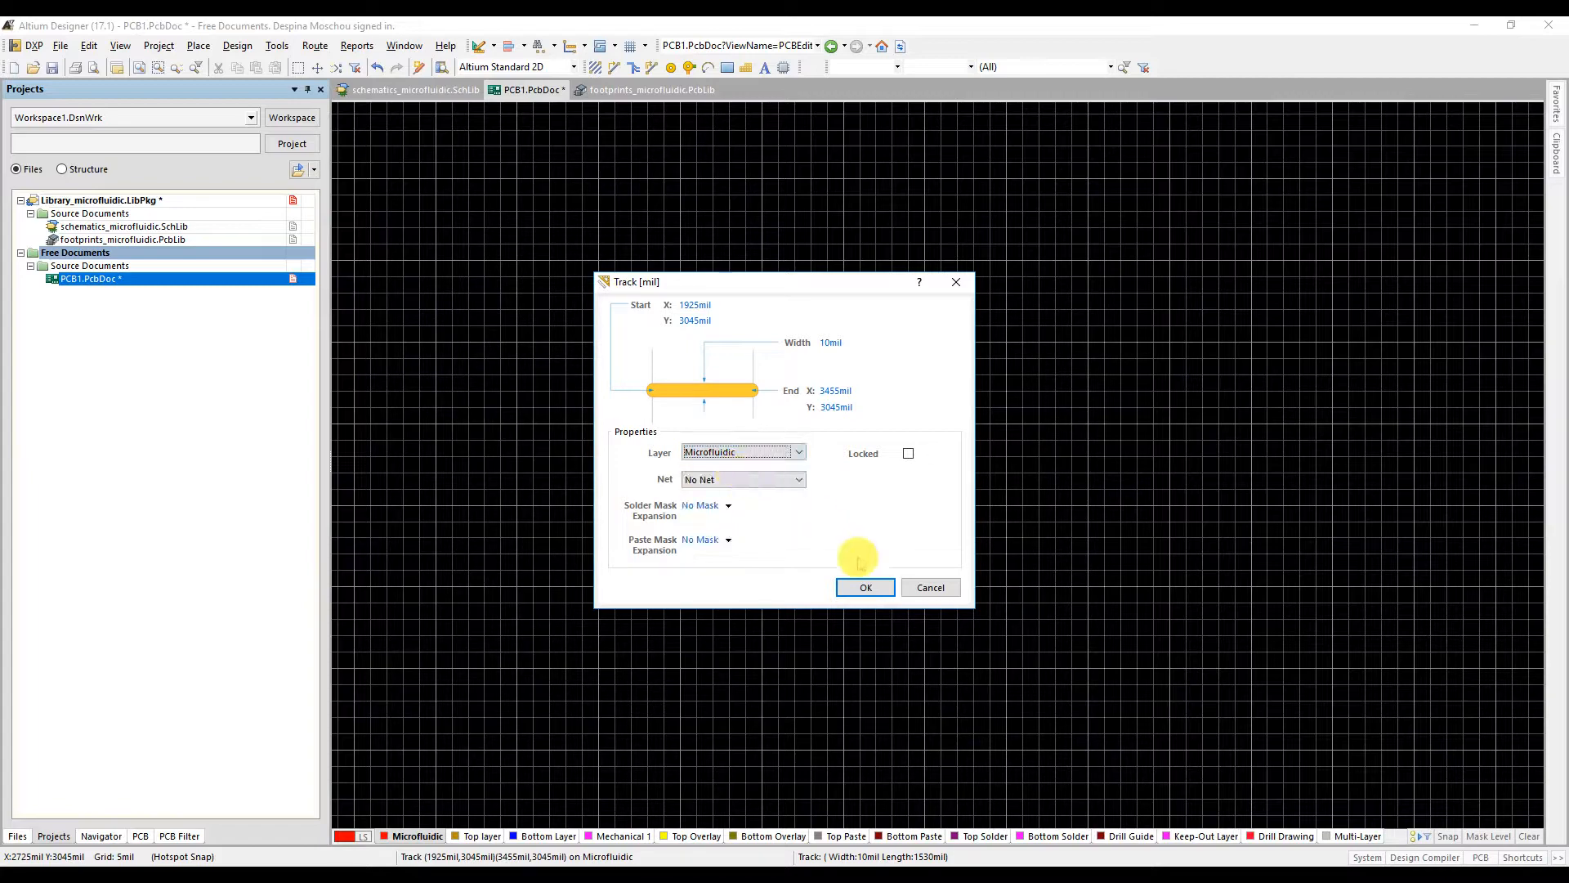
click(864, 587)
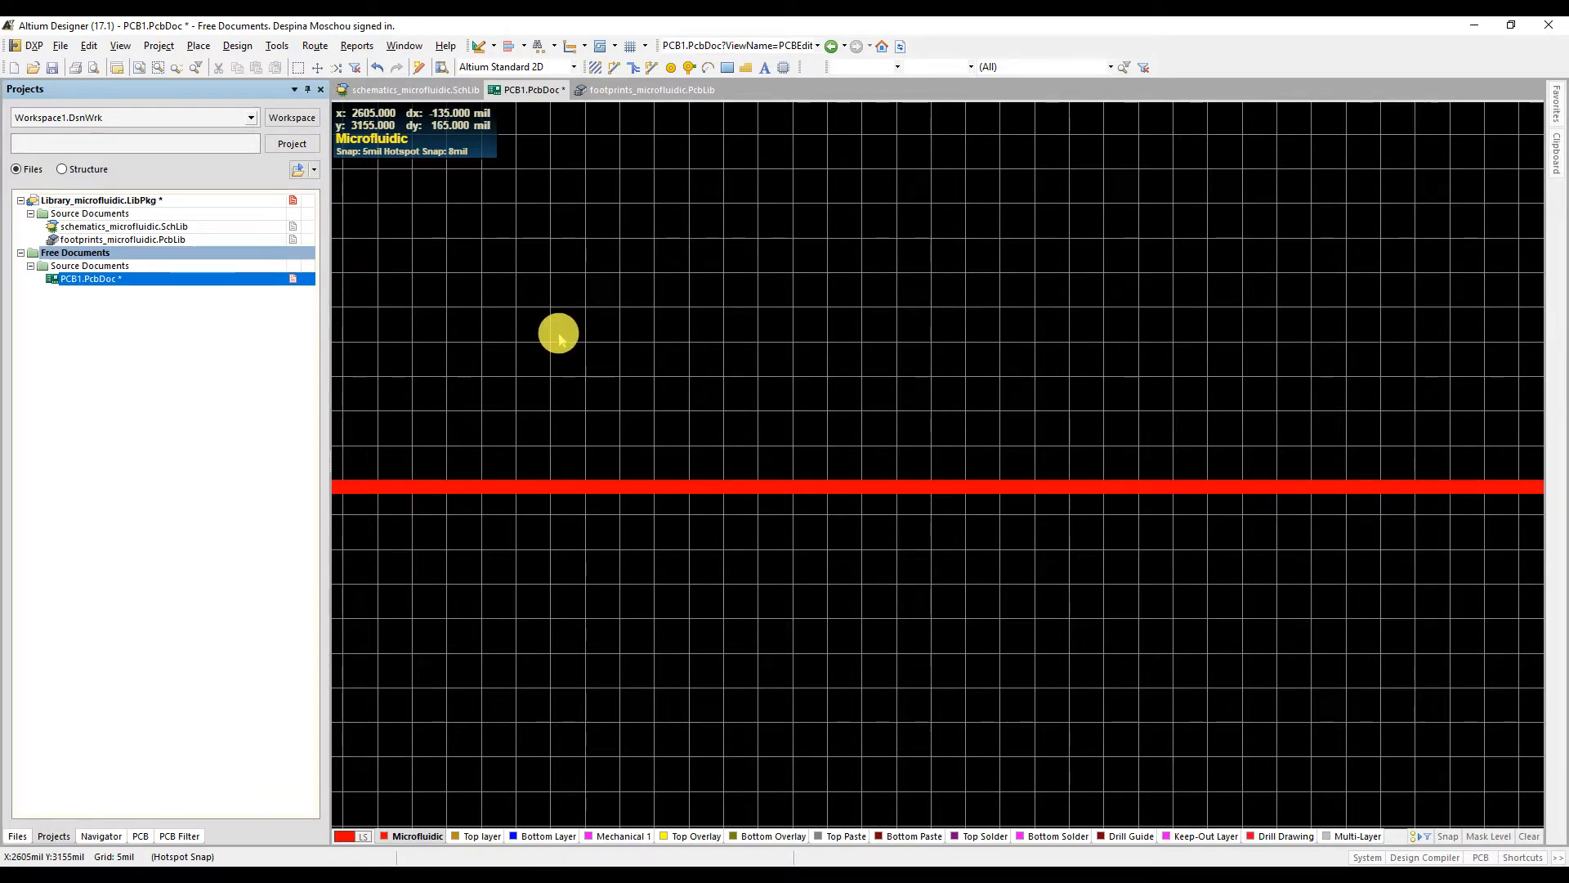
click(237, 45)
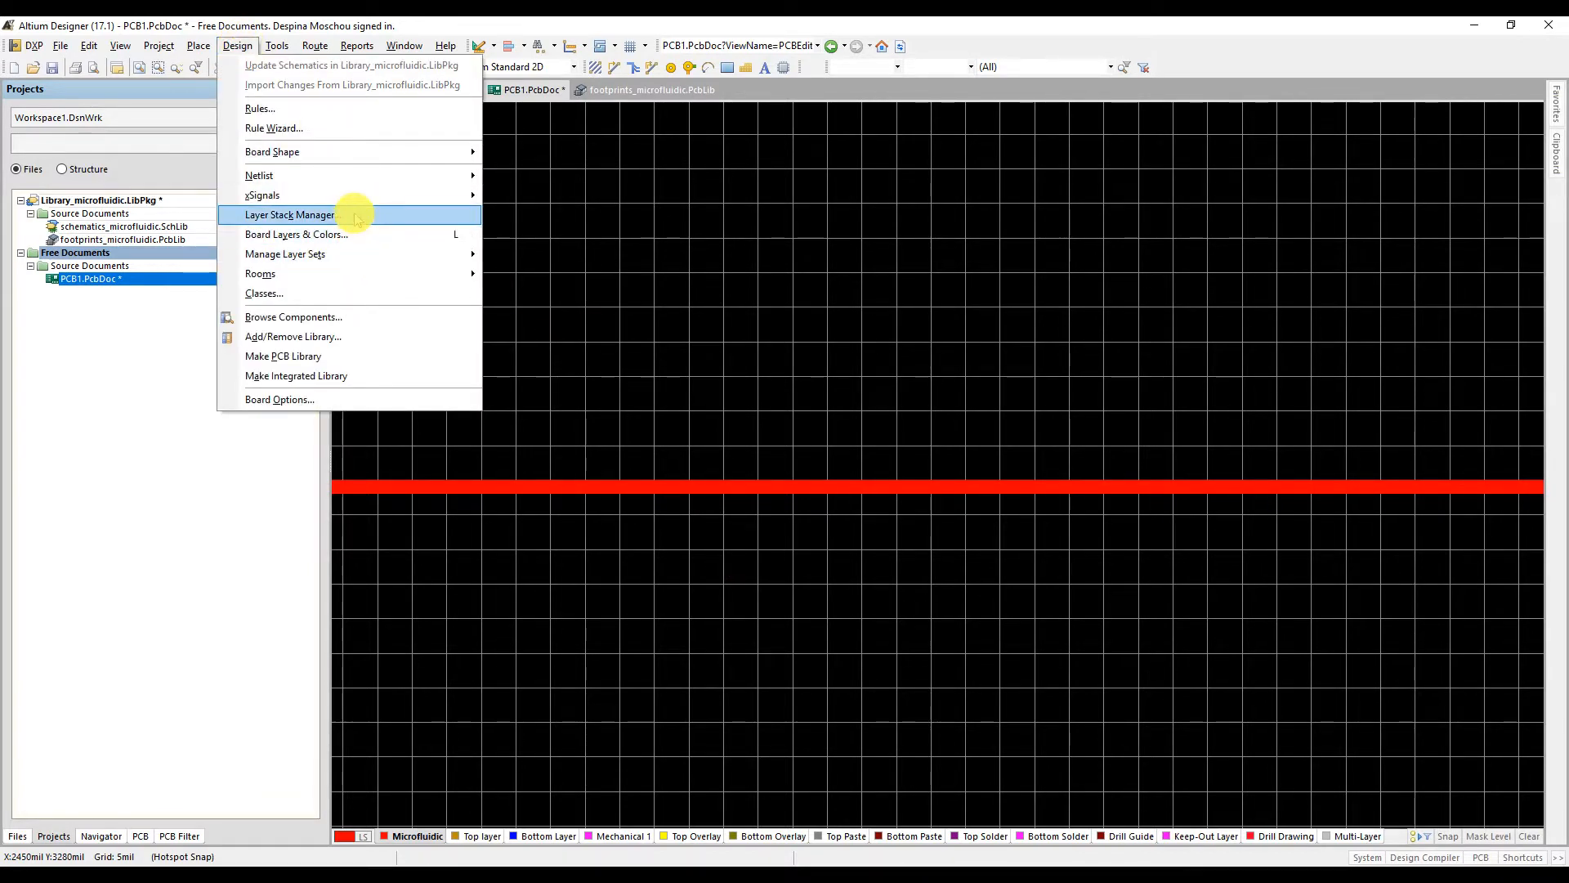
click(289, 214)
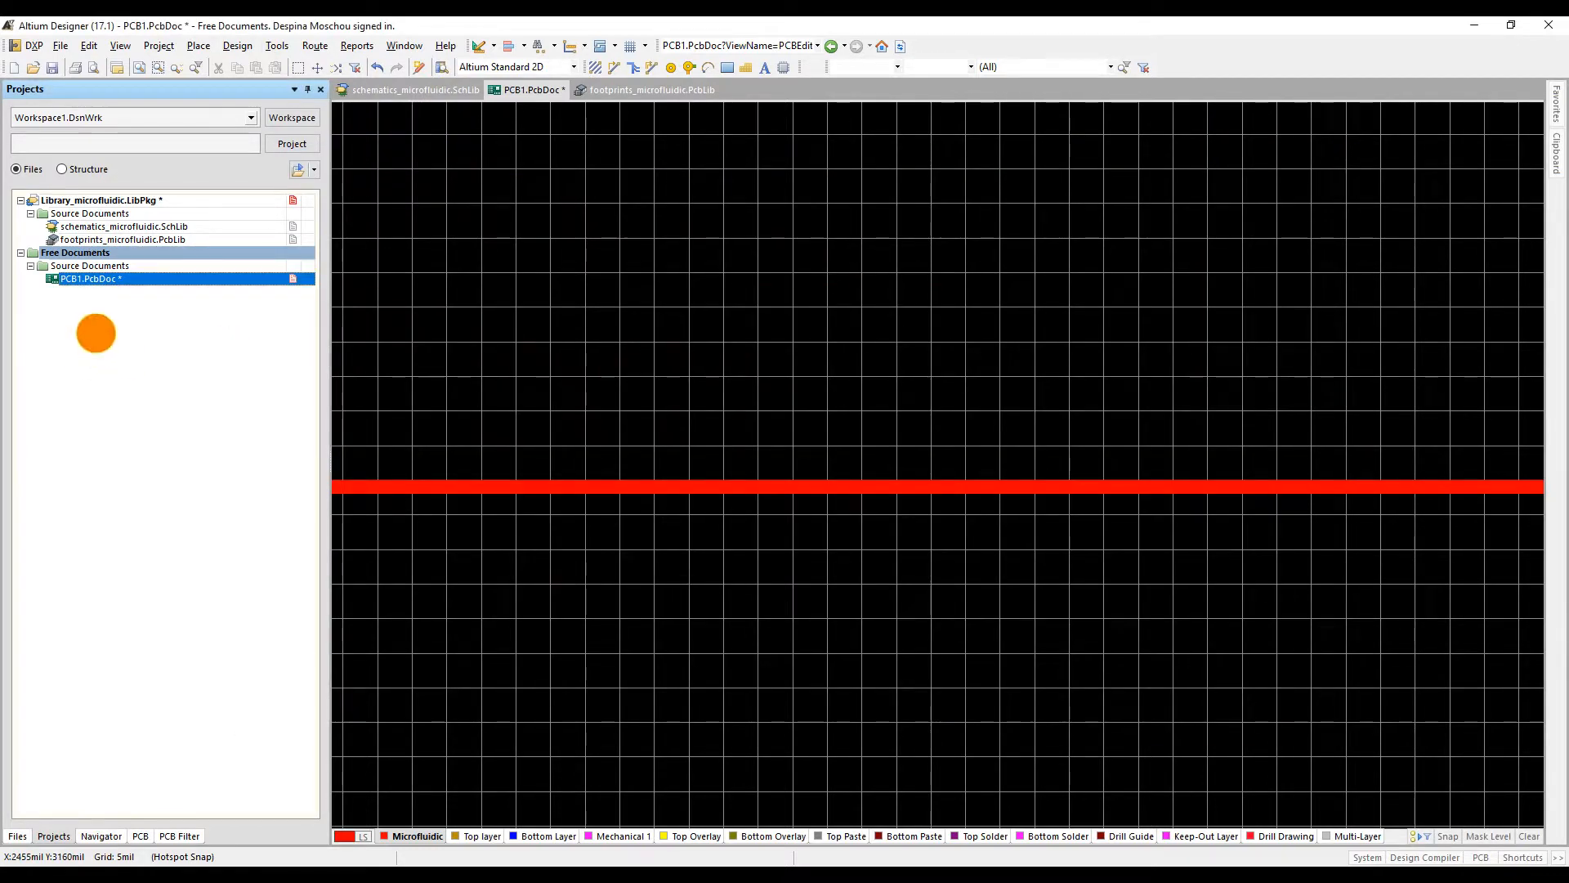
right_click(87, 278)
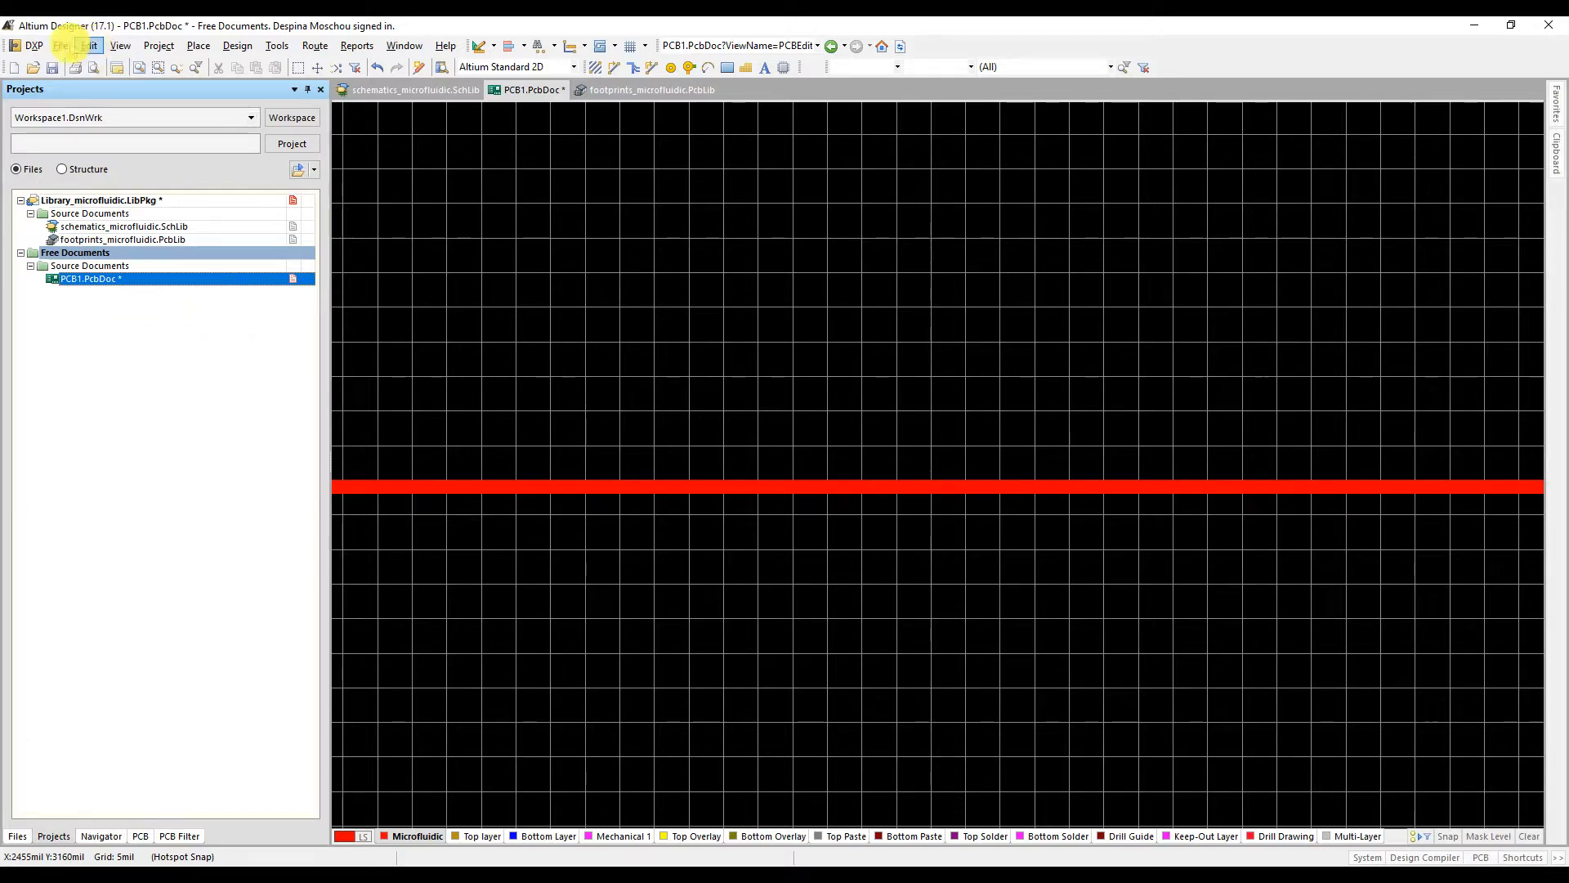
Step: Create a new blank PCB document, PCB2.PcbDoc, from the File menu
click(60, 45)
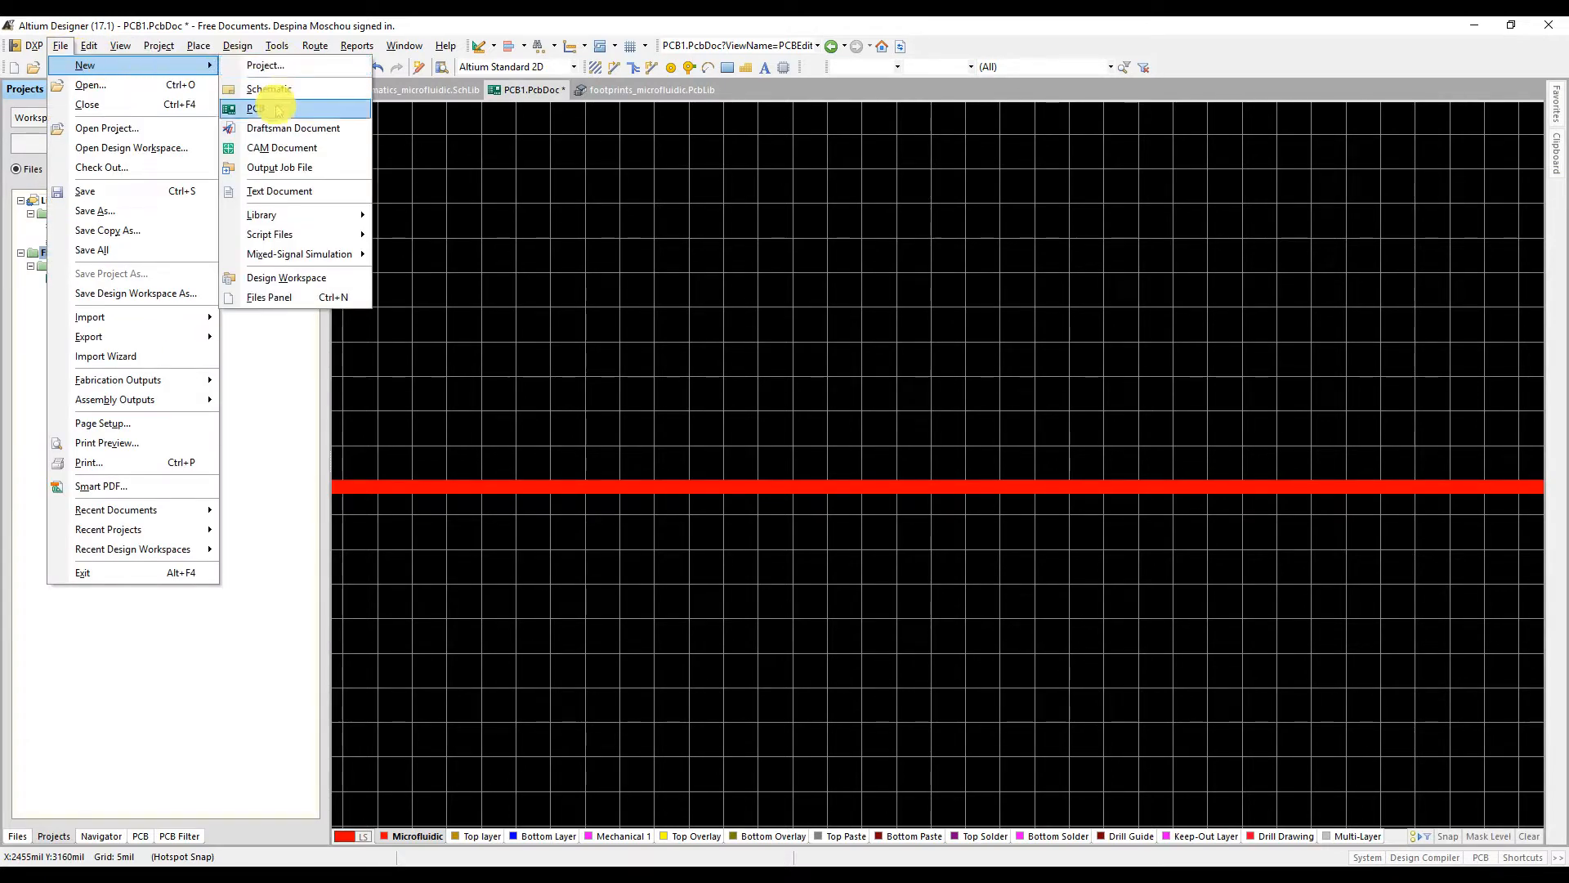
click(256, 108)
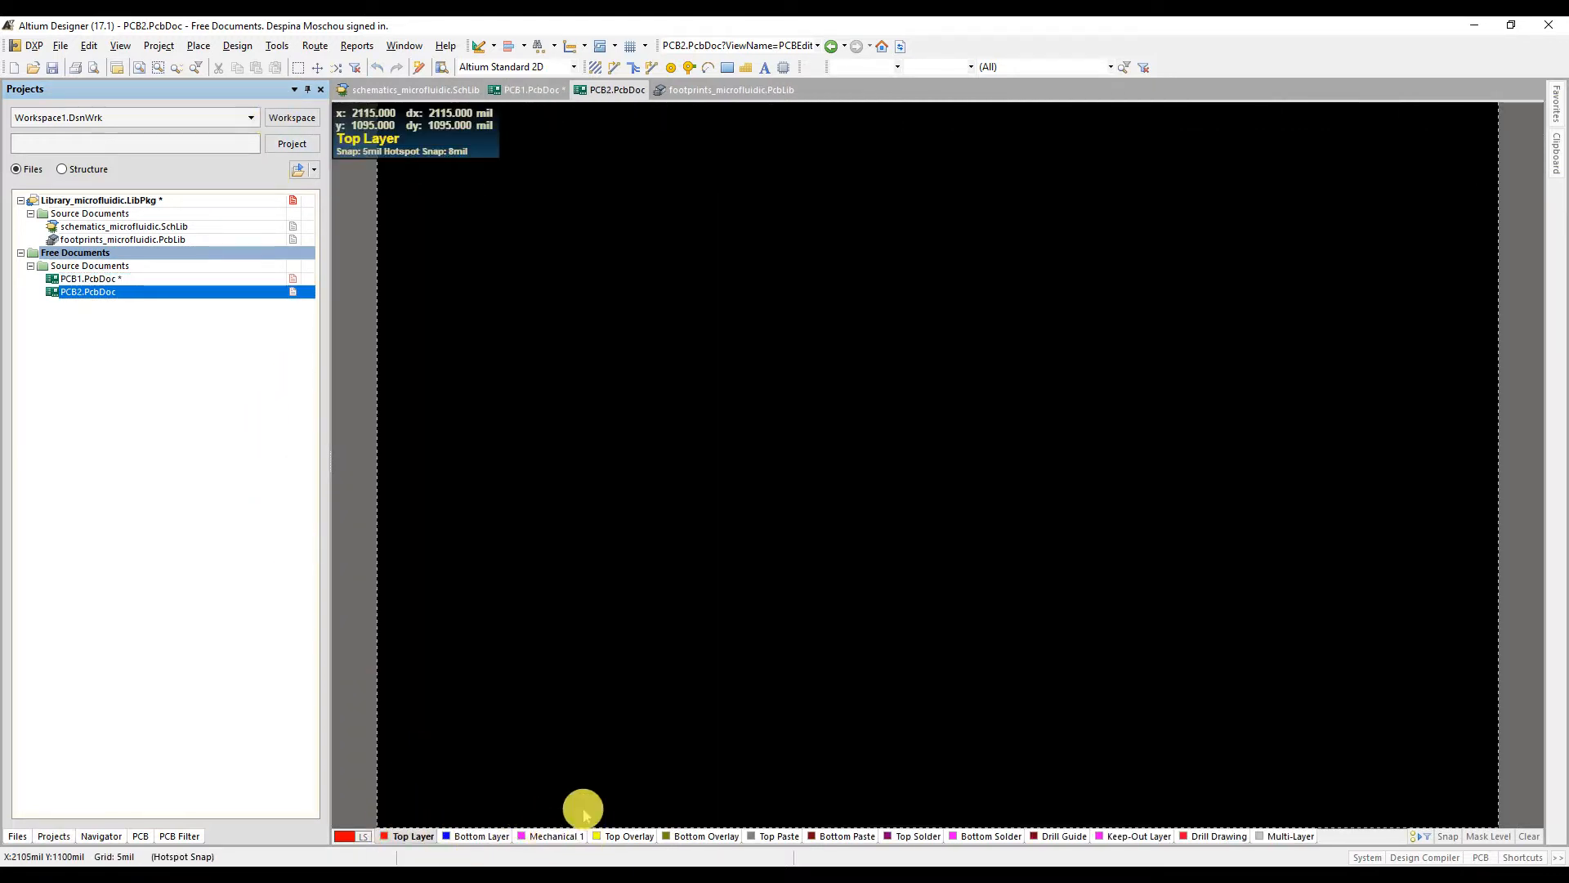
click(236, 45)
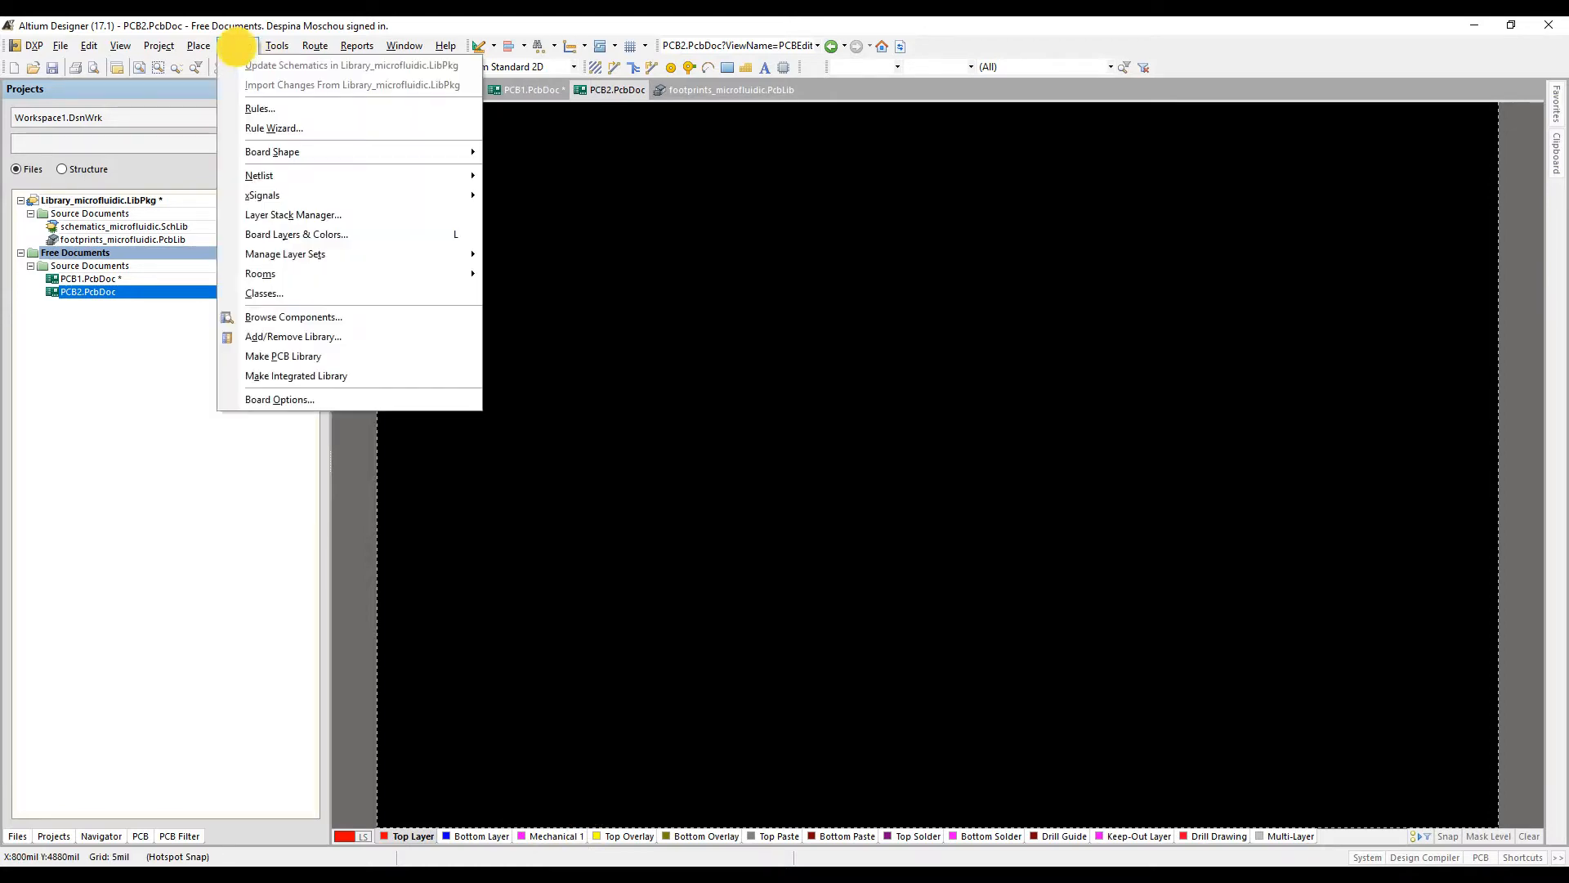
click(237, 45)
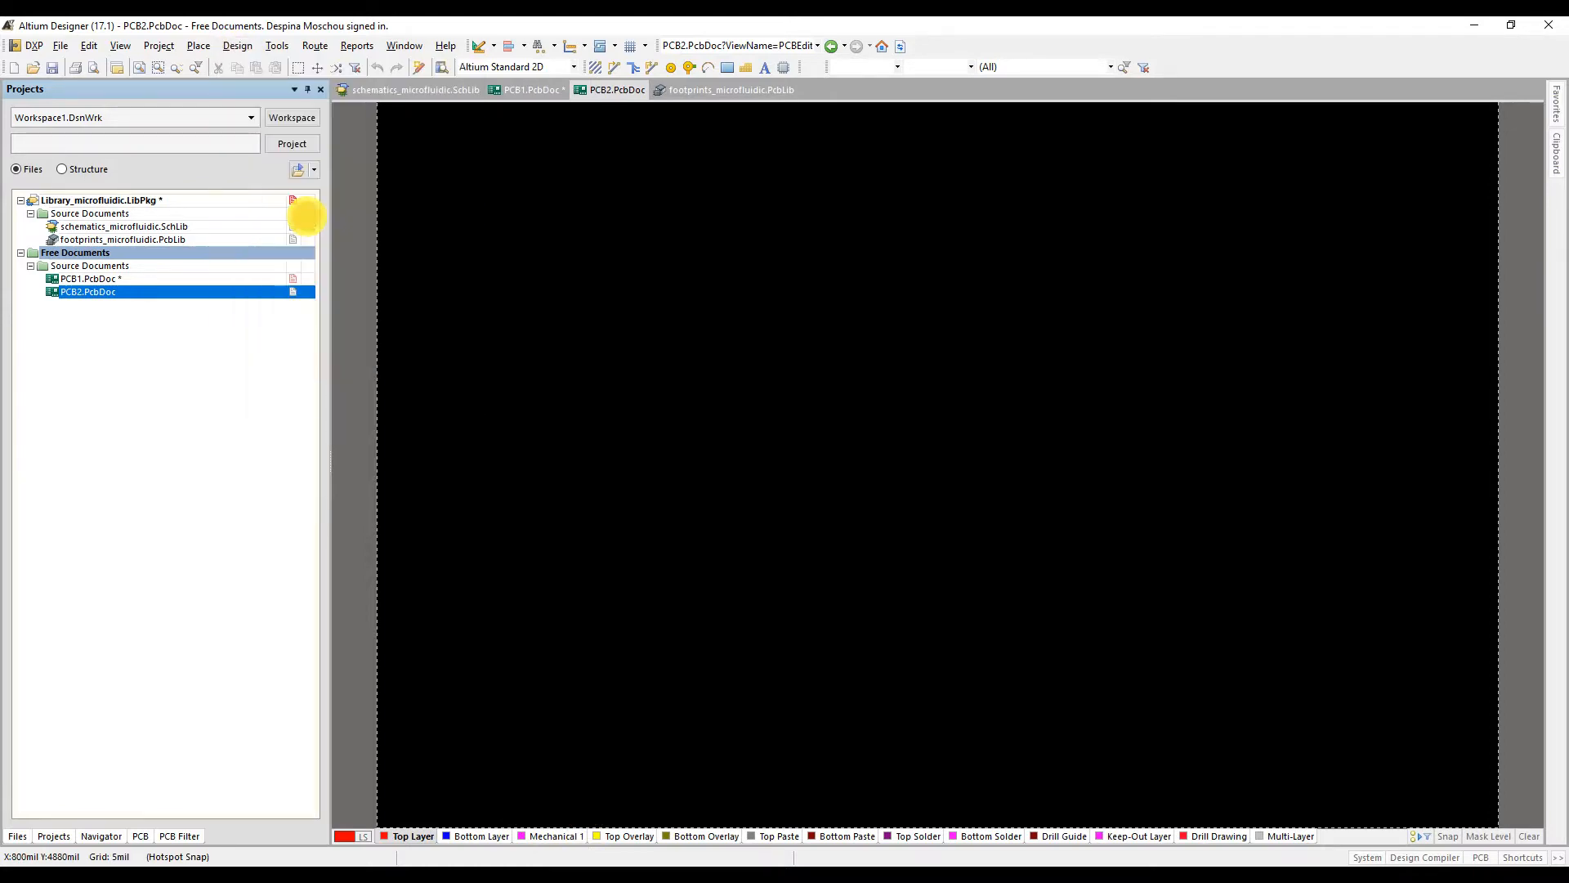